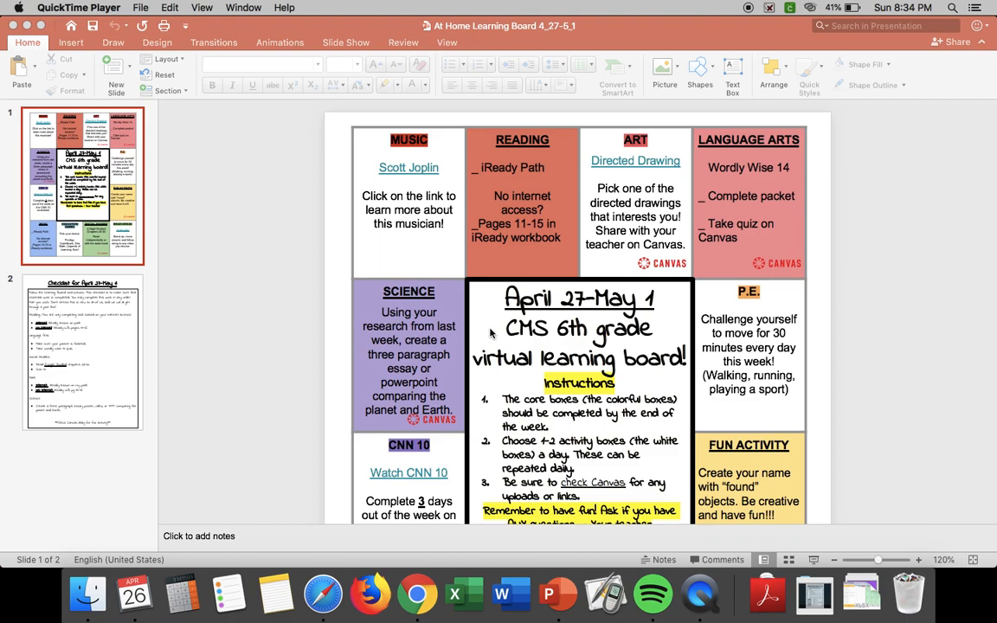
pyautogui.moveTo(507, 314)
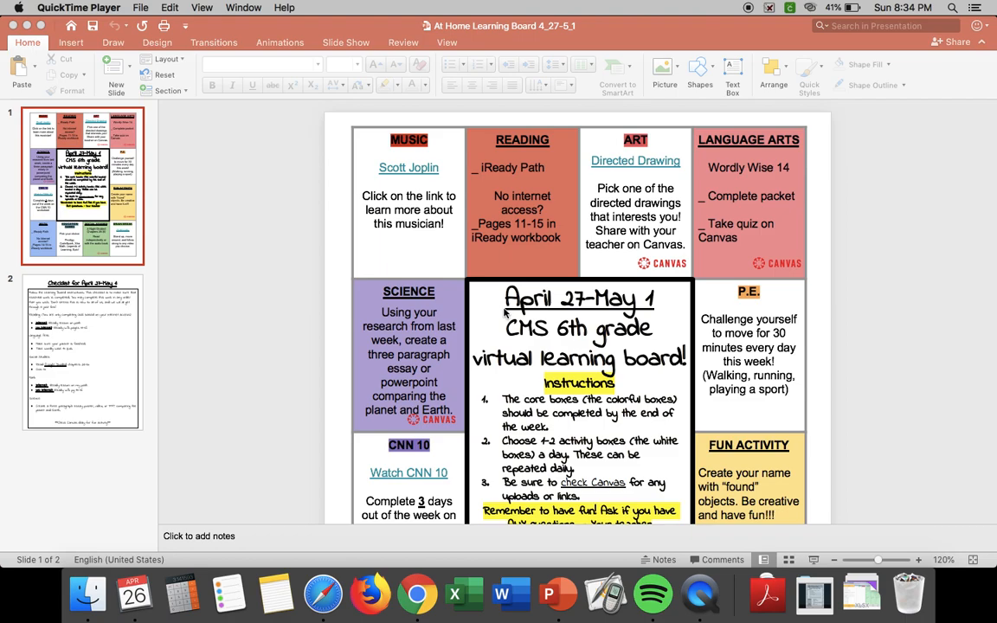
pyautogui.moveTo(515, 306)
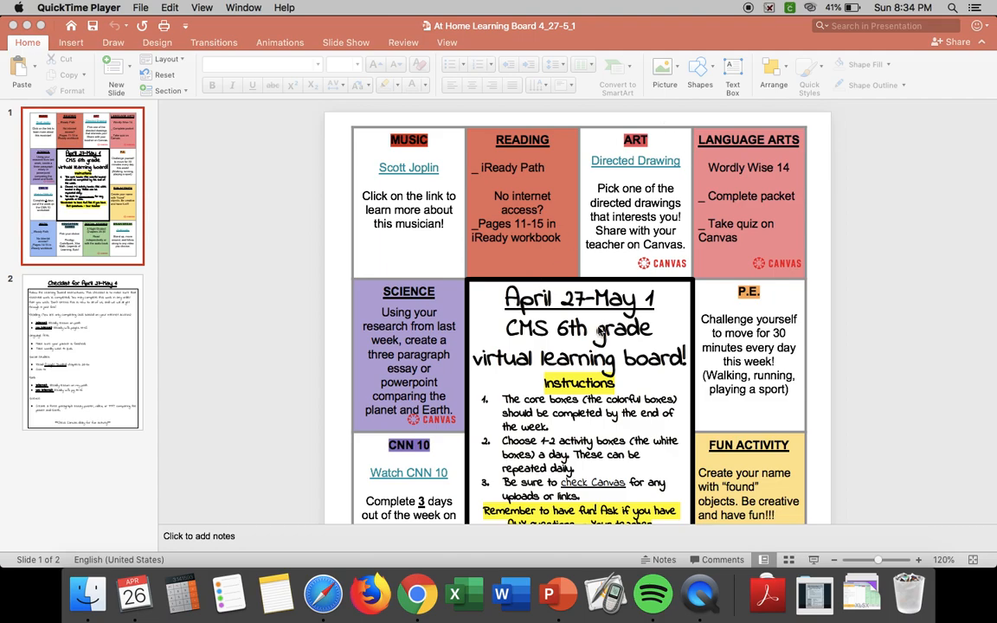
# - Scroll the slide pane and show slide 2, the April 27–May 1 checklist
pyautogui.scroll(-3)
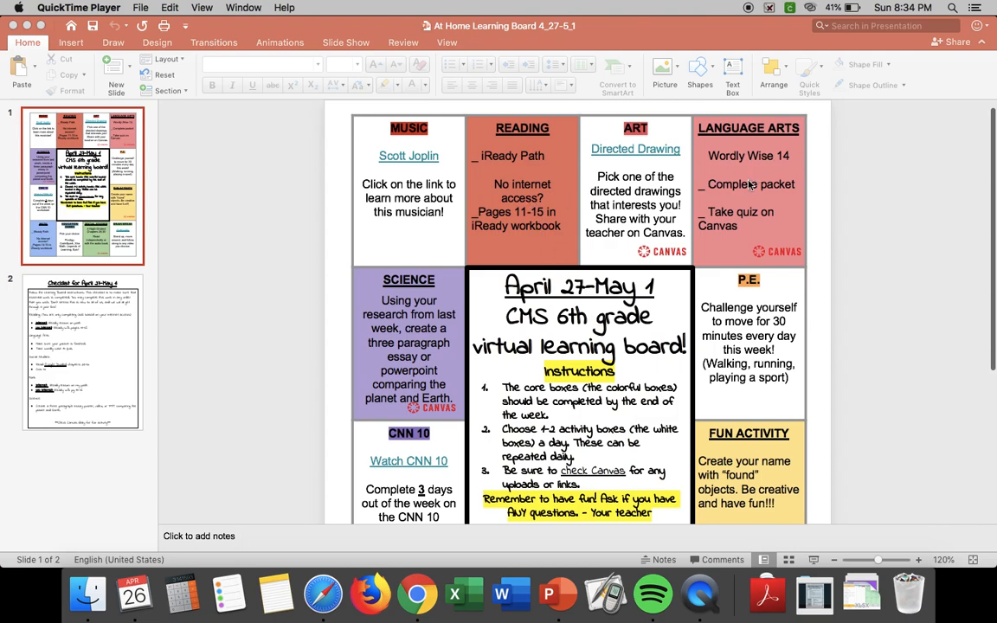
pyautogui.scroll(-3)
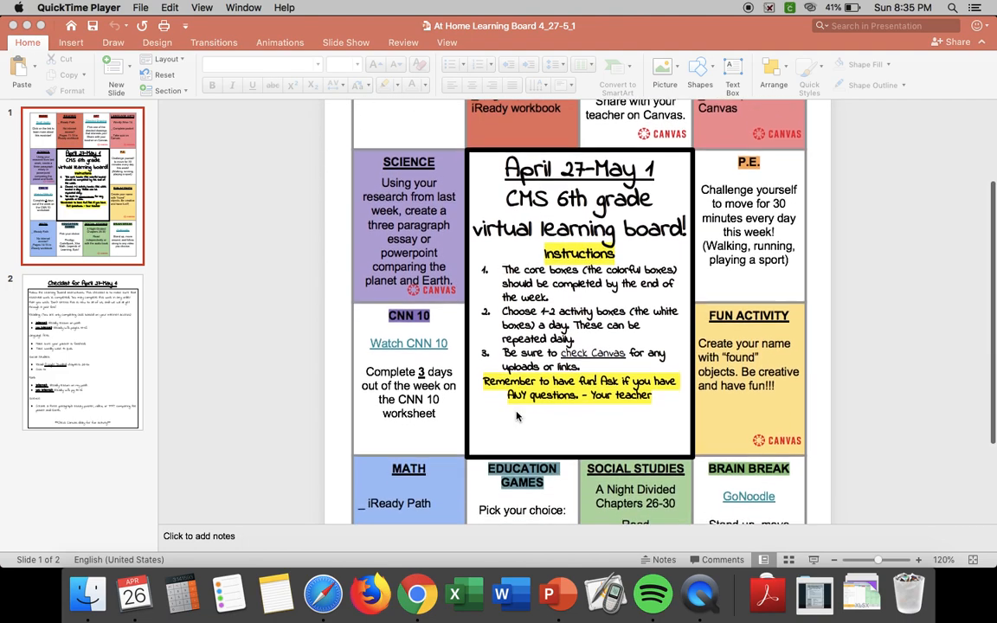
pyautogui.scroll(-3)
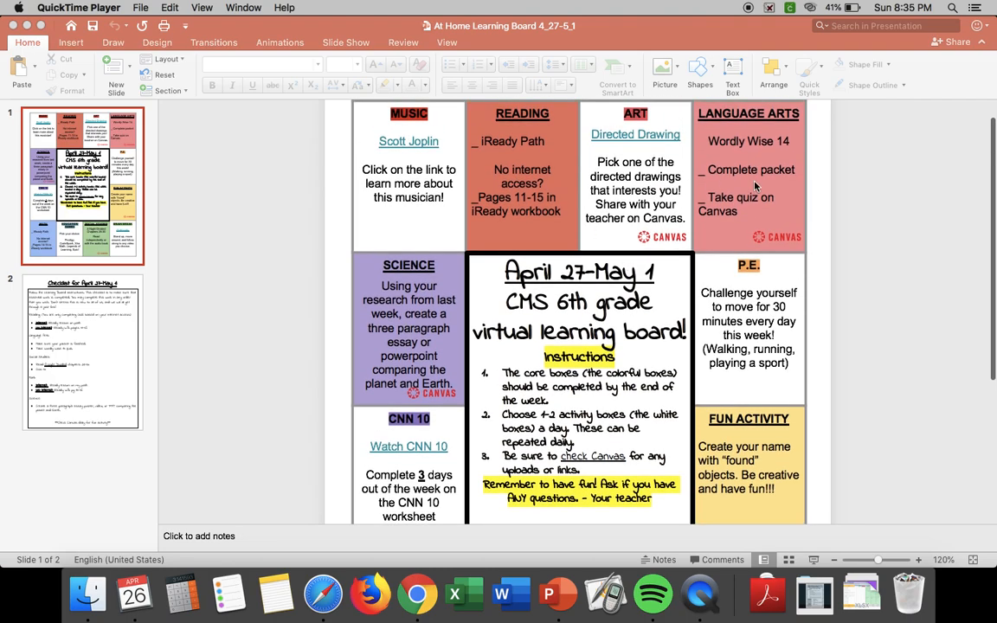
pyautogui.moveTo(719, 287)
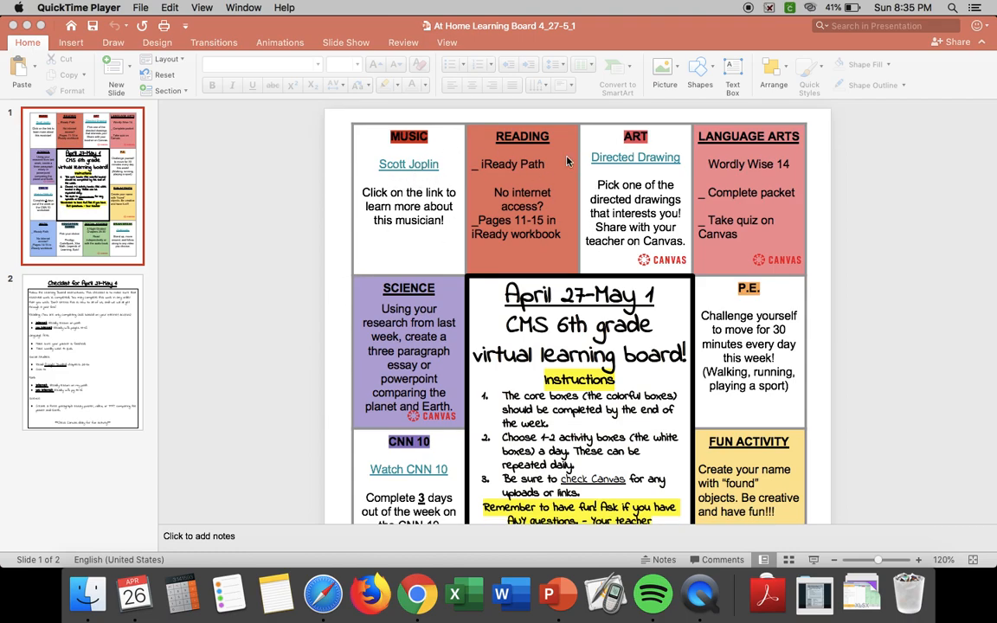
pyautogui.scroll(-3)
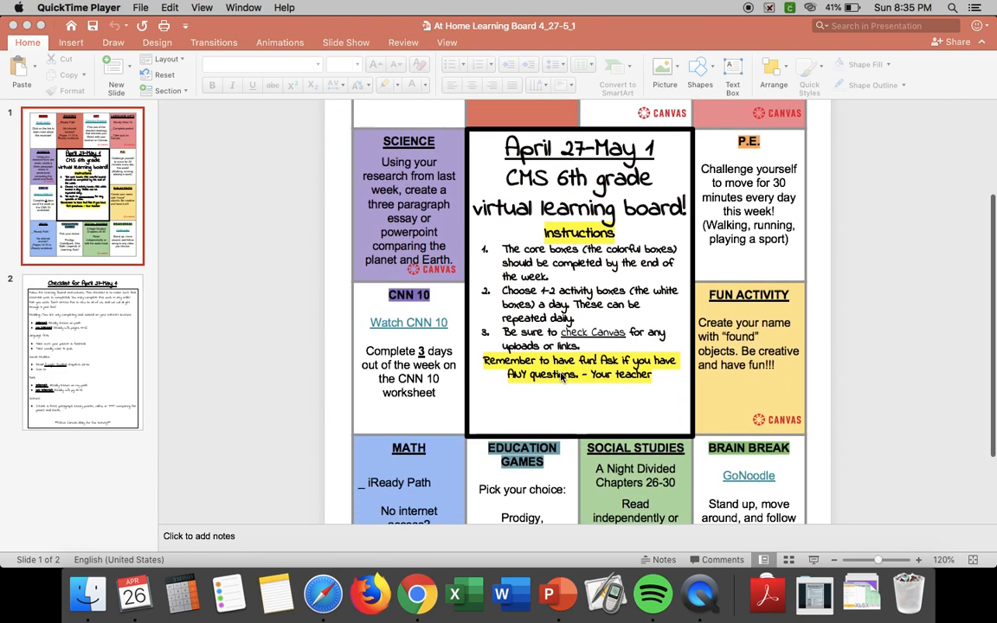
pyautogui.scroll(-3)
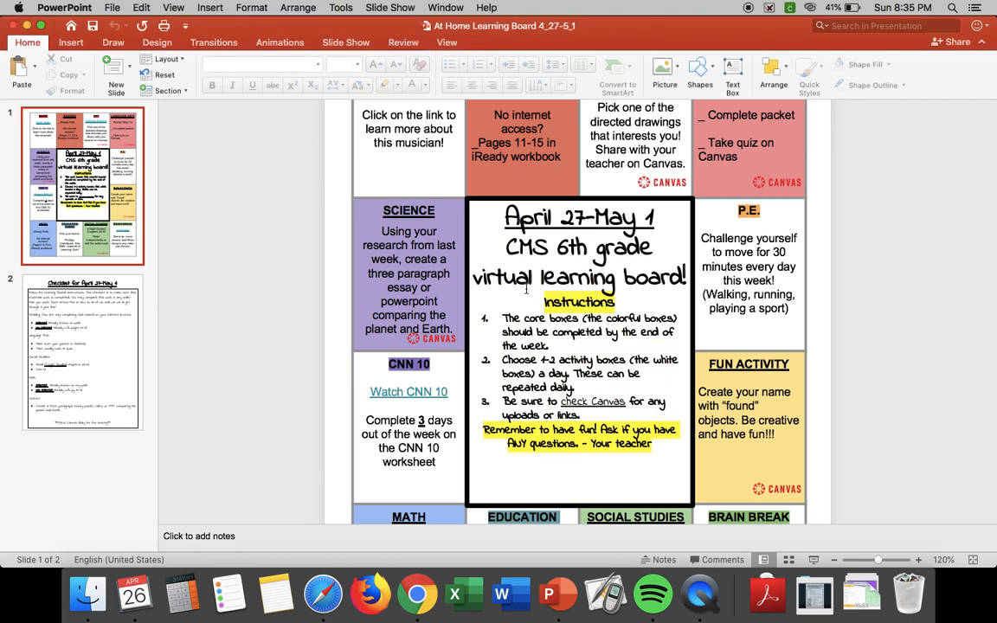
pyautogui.click(82, 353)
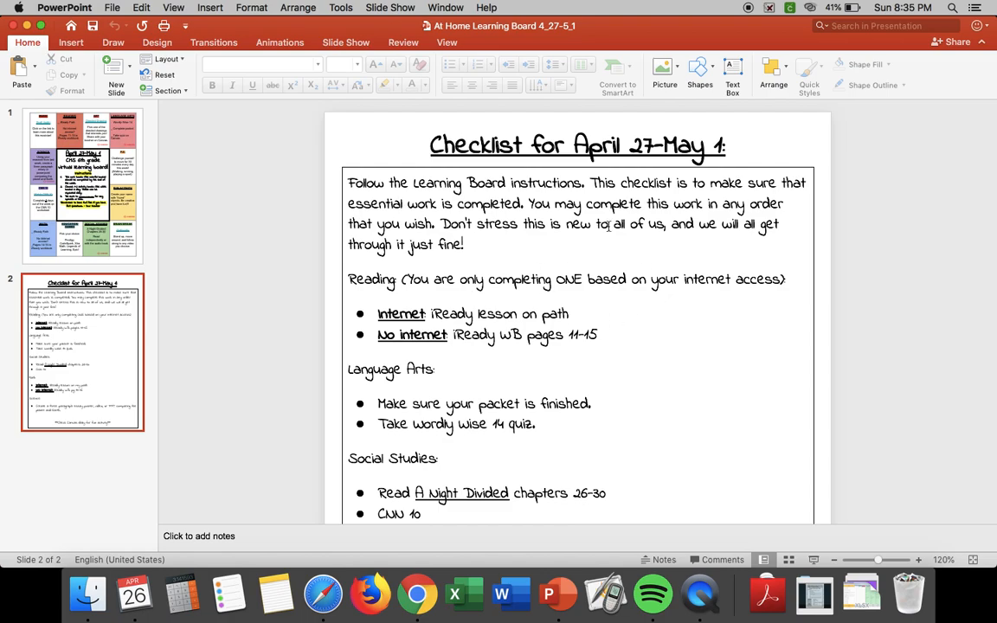
pyautogui.scroll(-3)
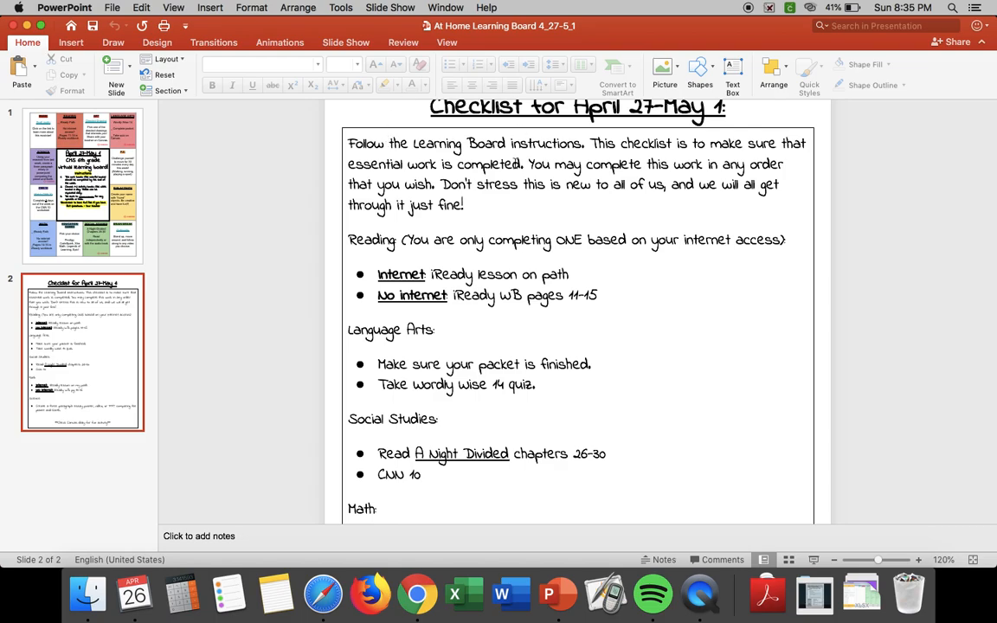
pyautogui.doubleClick(556, 274)
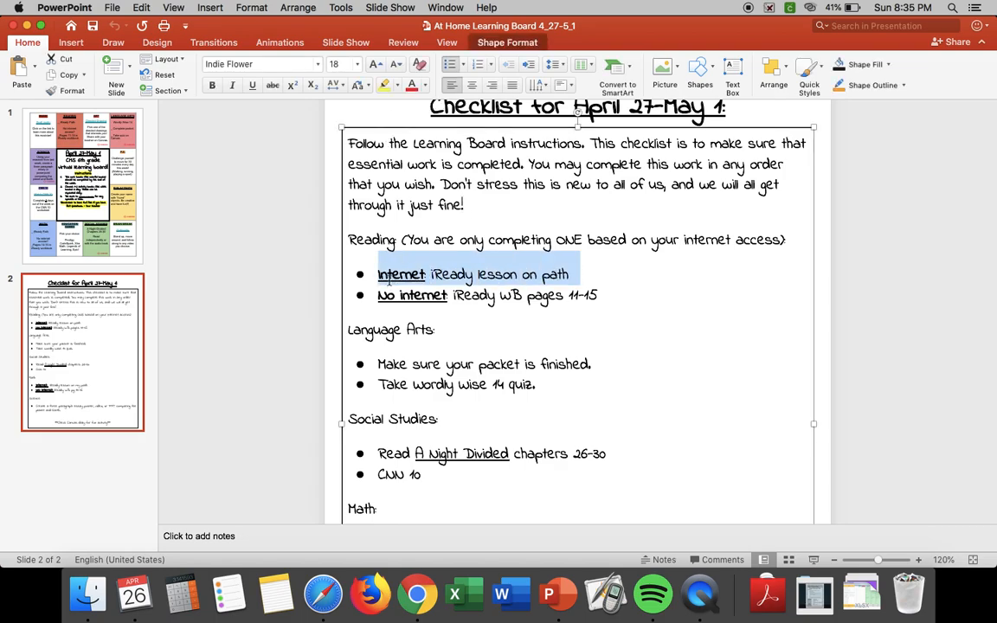
pyautogui.click(386, 85)
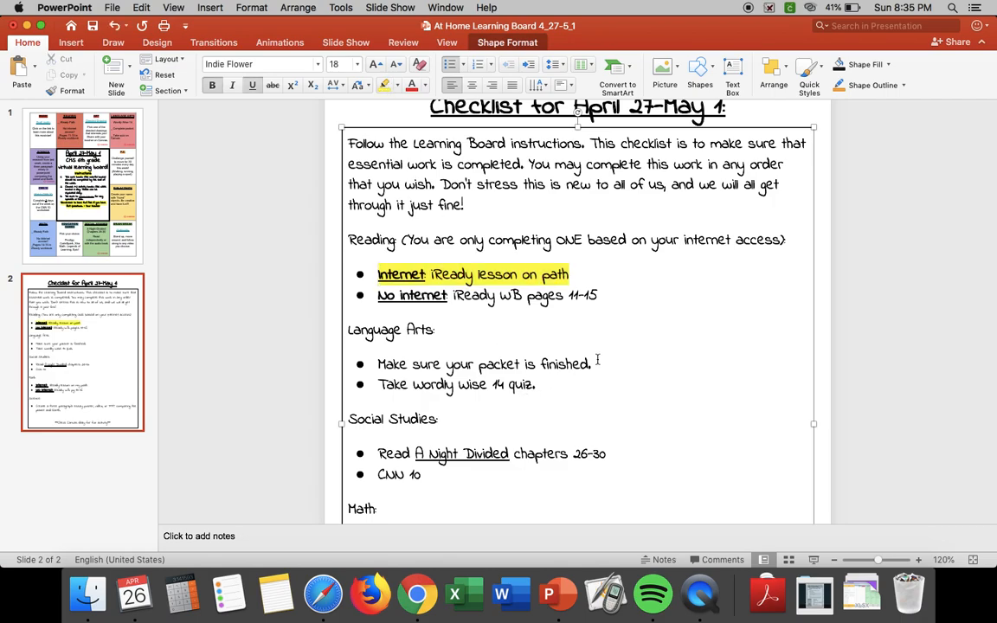
pyautogui.scroll(-3)
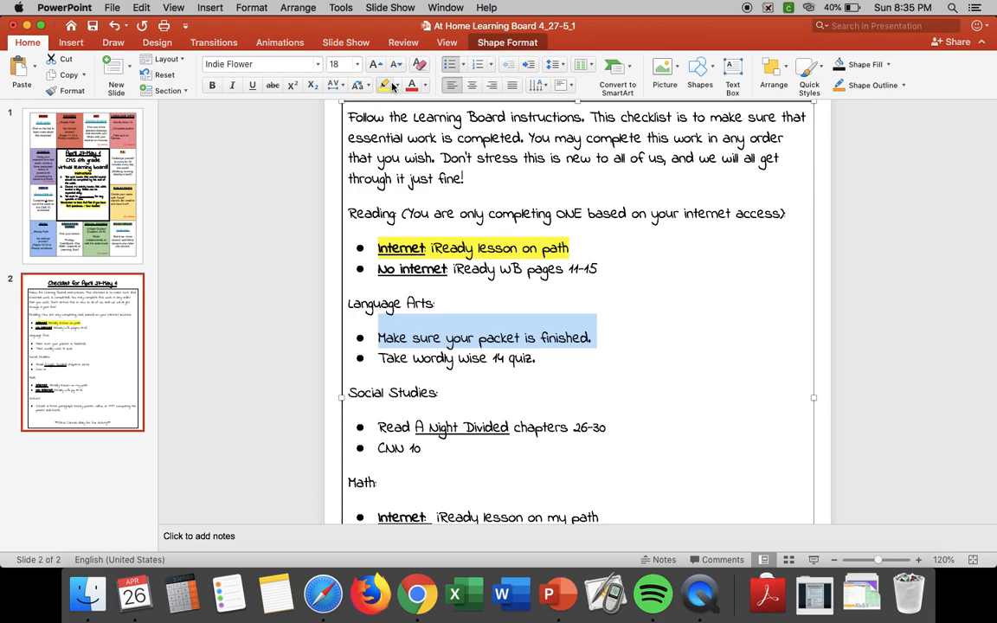
pyautogui.click(385, 85)
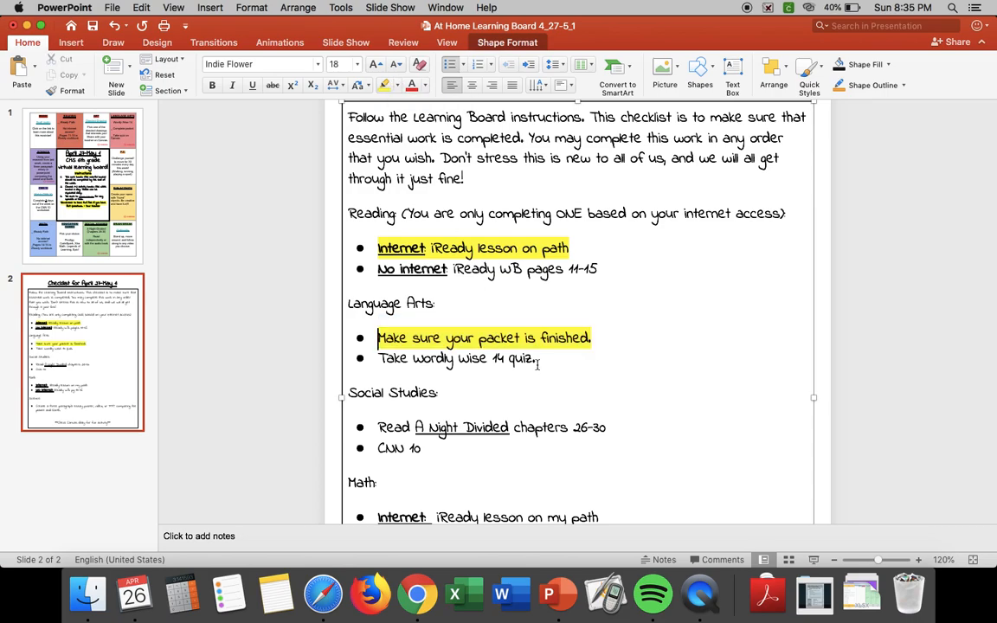
pyautogui.tripleClick(458, 358)
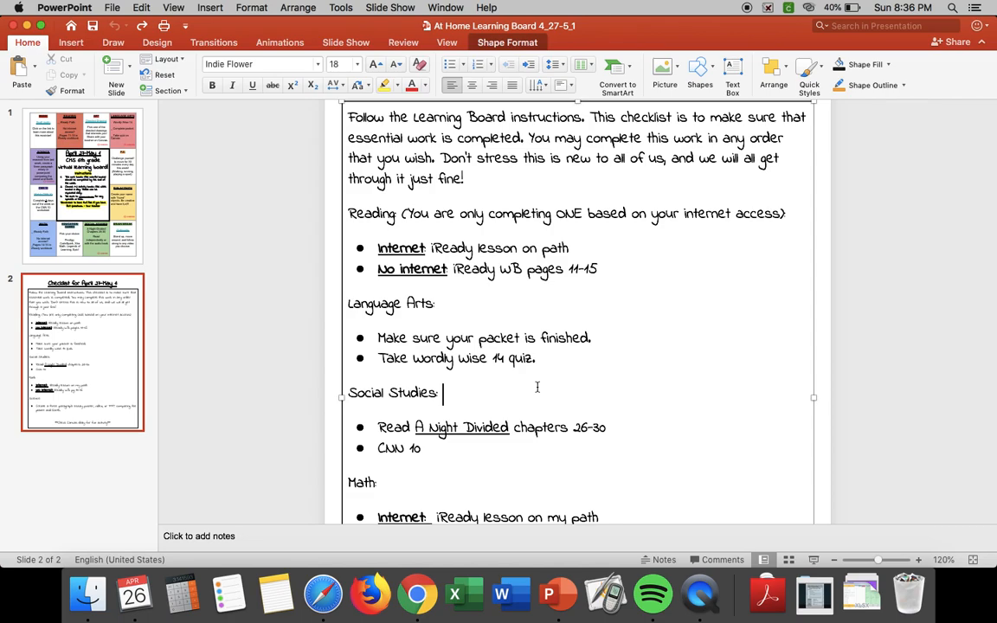
pyautogui.scroll(-3)
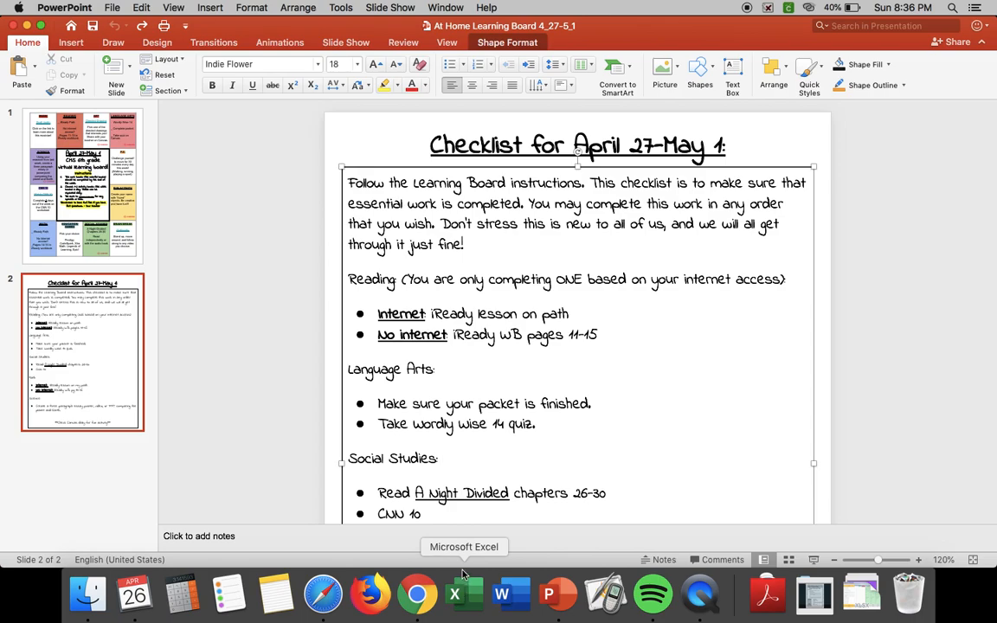
# - In Chrome, view the Week 6 Checklist/Choiceboard assignment, then return to the Modules page
pyautogui.click(417, 594)
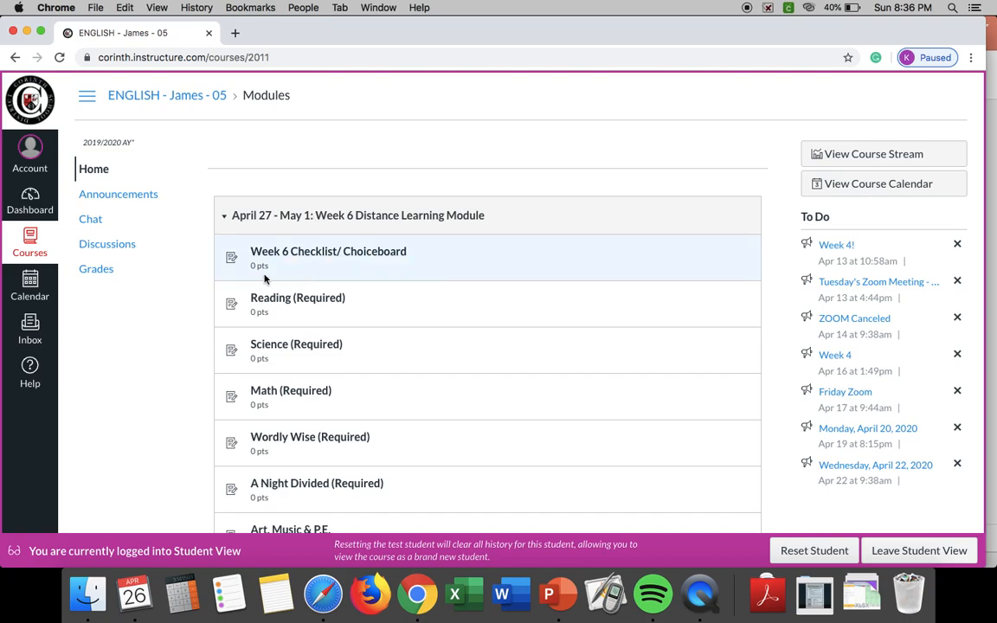
pyautogui.click(328, 252)
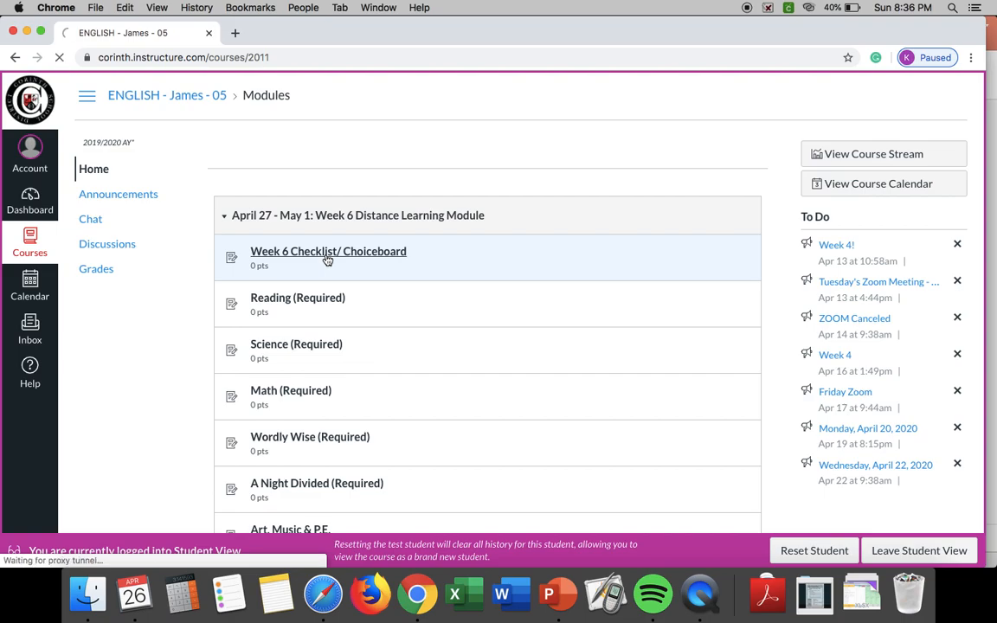
pyautogui.click(328, 251)
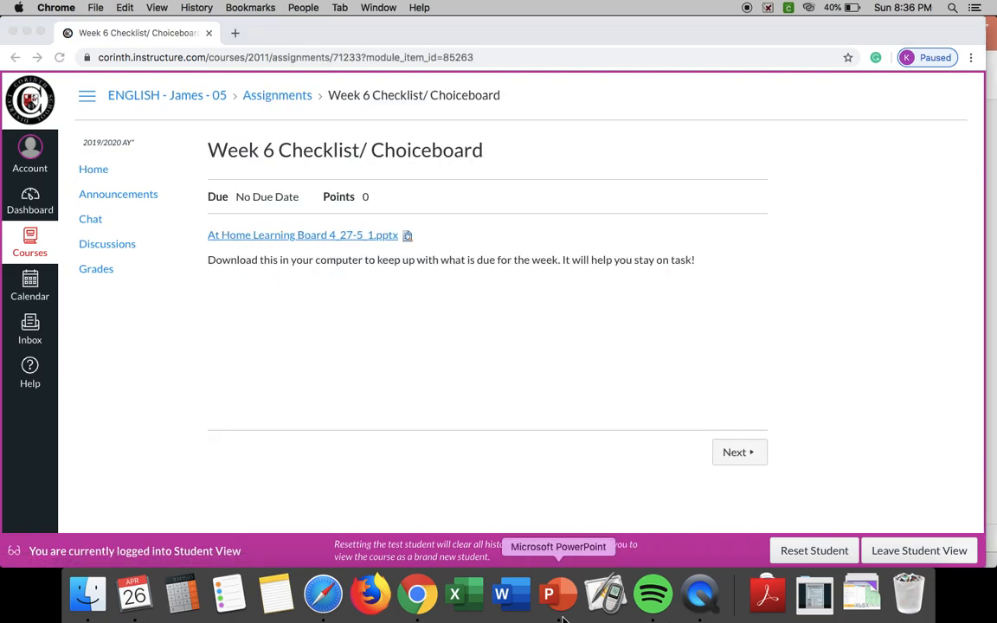
pyautogui.click(559, 594)
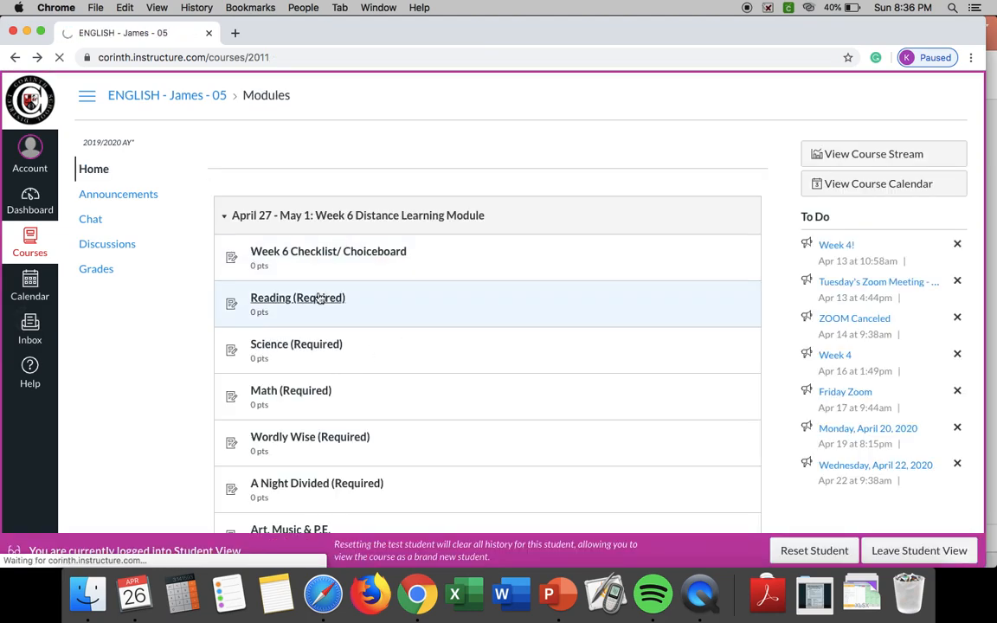
pyautogui.click(297, 298)
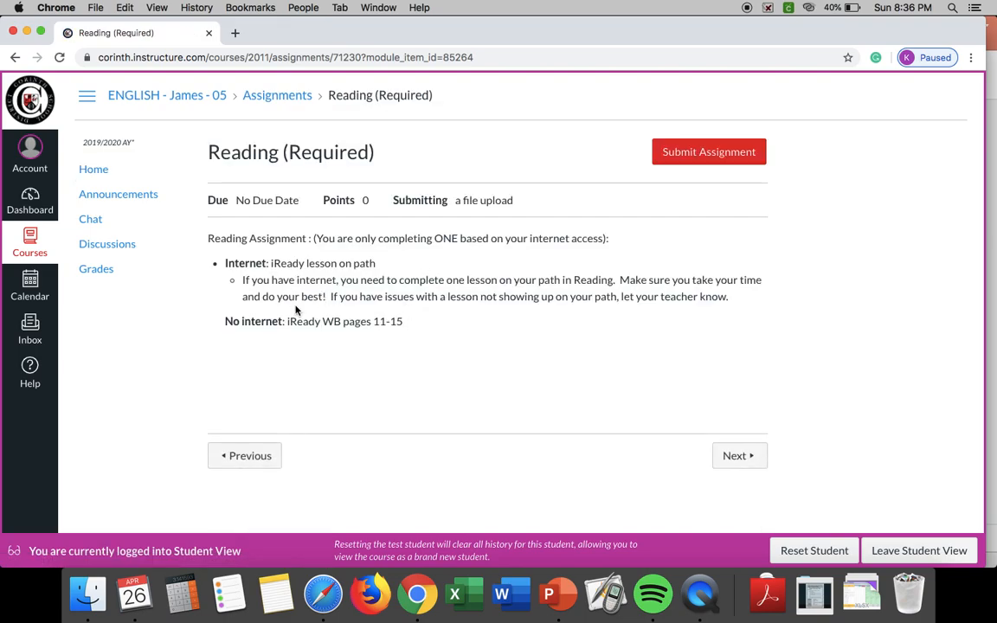
pyautogui.moveTo(351, 353)
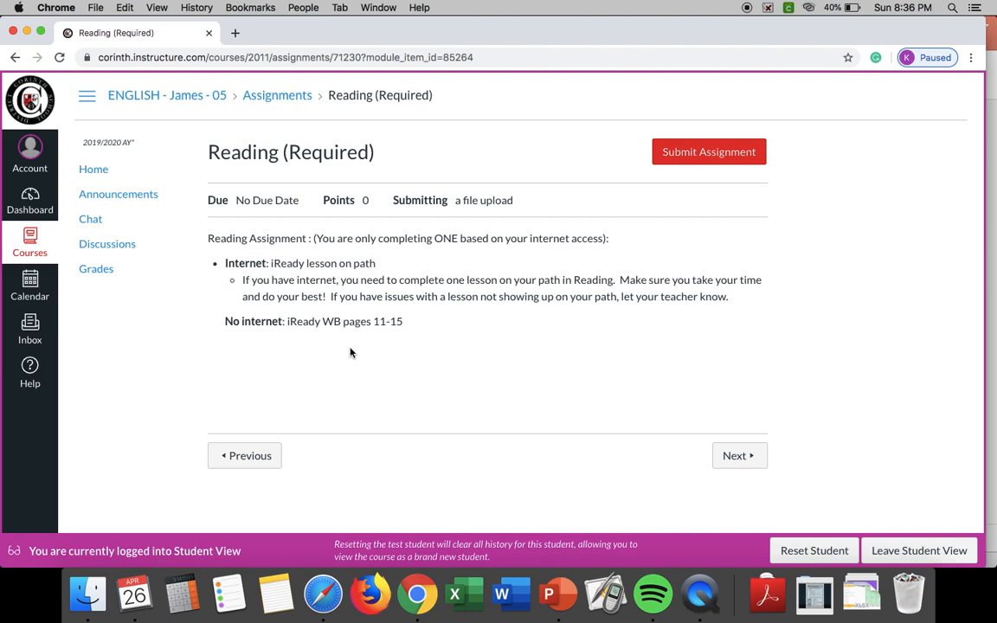
pyautogui.moveTo(351, 348)
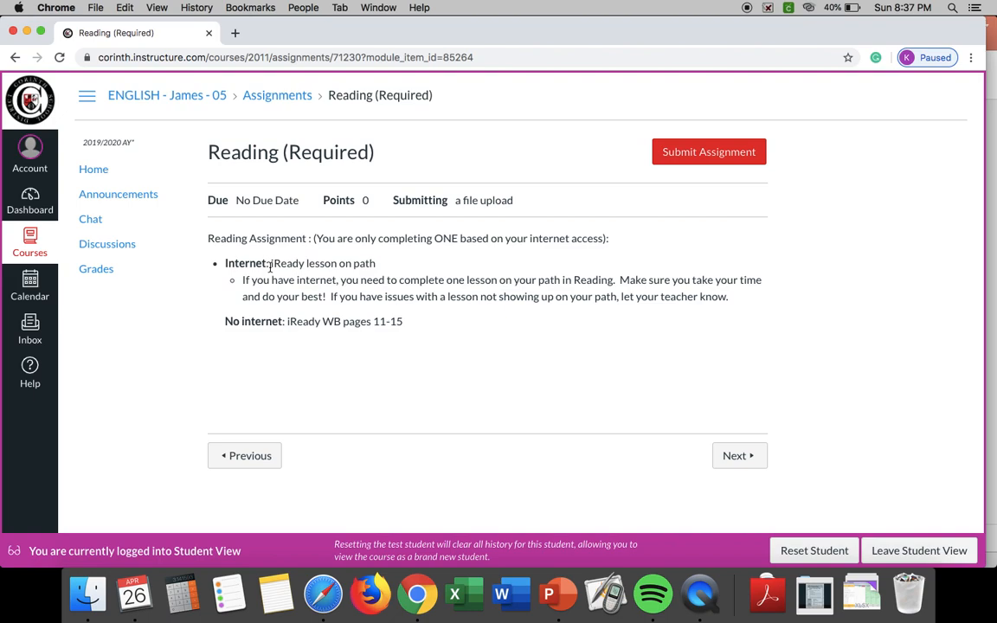
pyautogui.moveTo(222, 299)
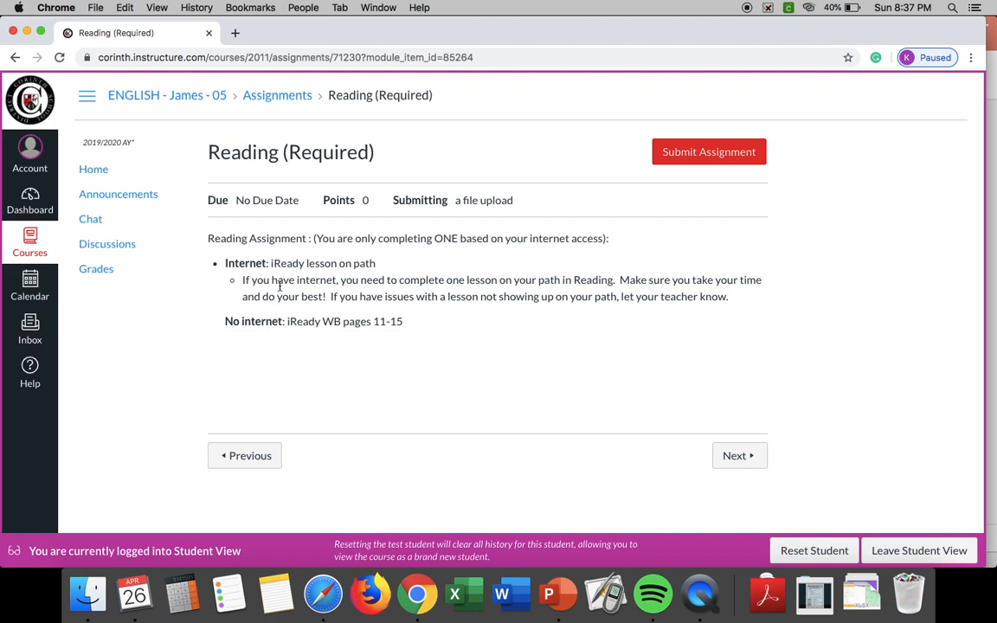
pyautogui.moveTo(330, 321)
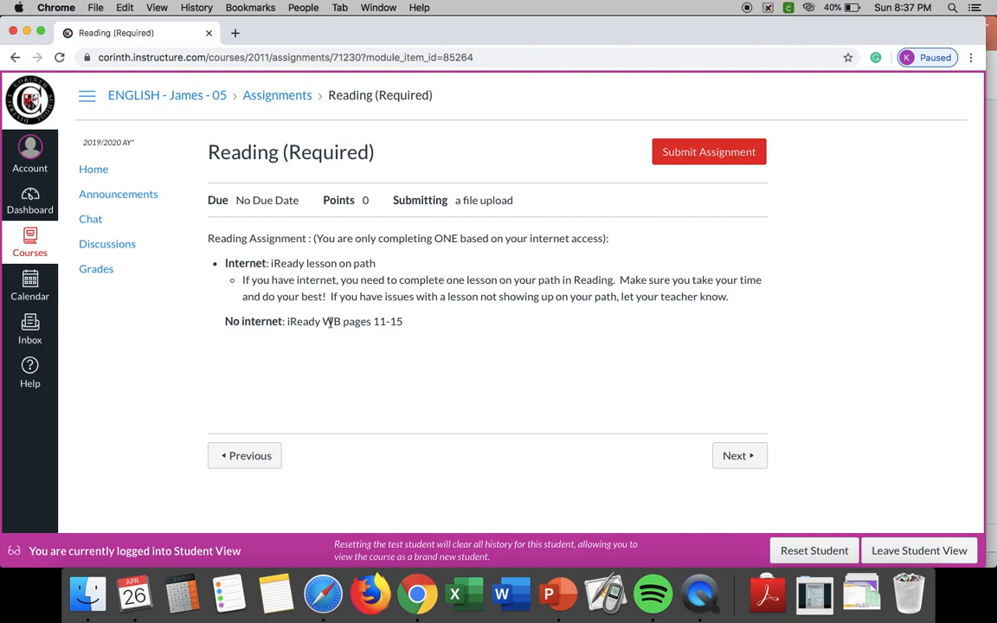
pyautogui.moveTo(288, 321); pyautogui.dragTo(403, 322)
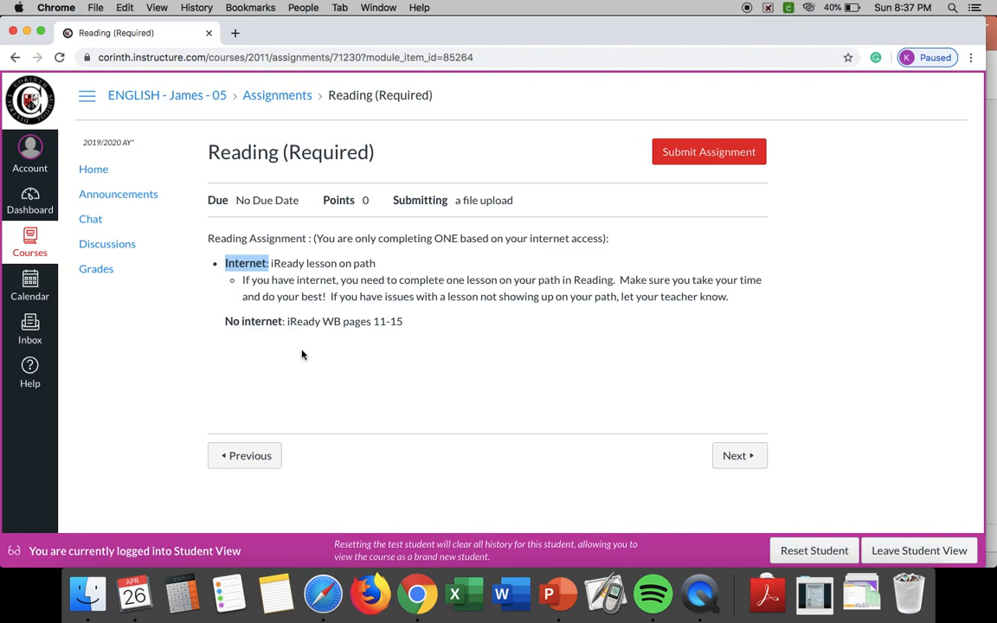
pyautogui.moveTo(428, 350)
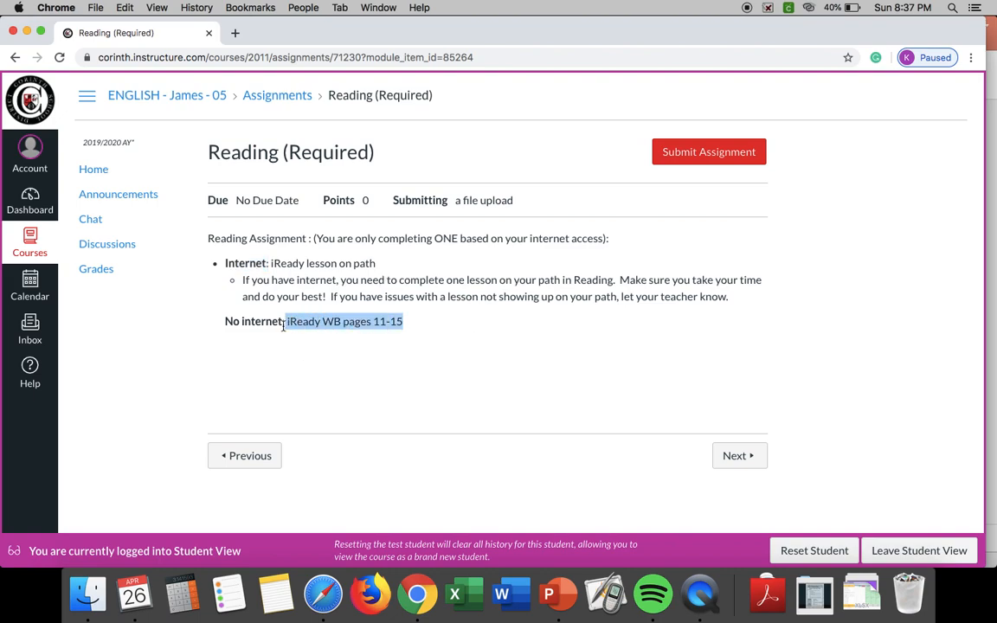
pyautogui.moveTo(289, 348)
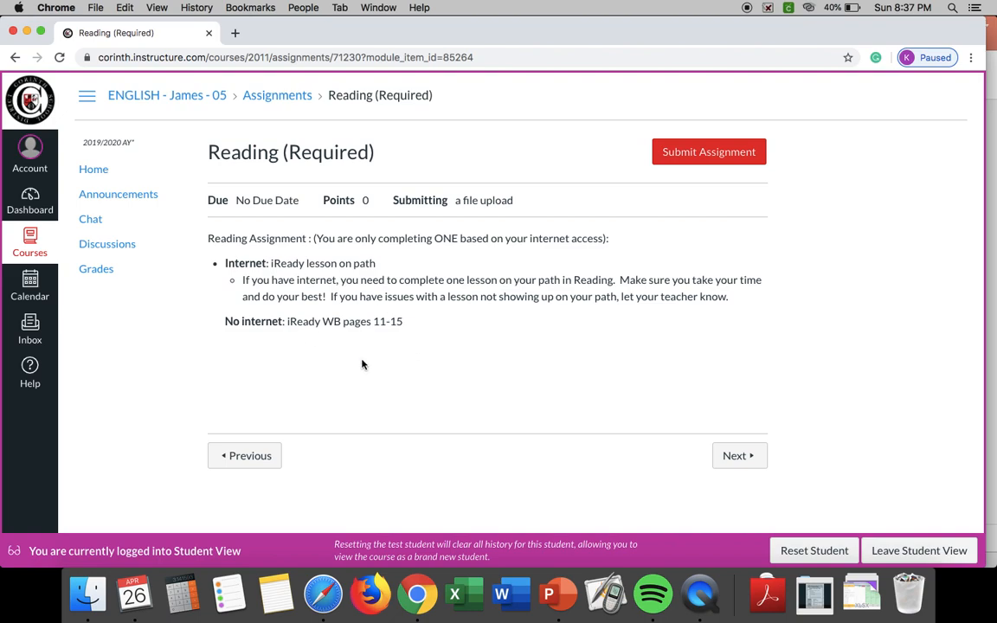
pyautogui.moveTo(191, 266)
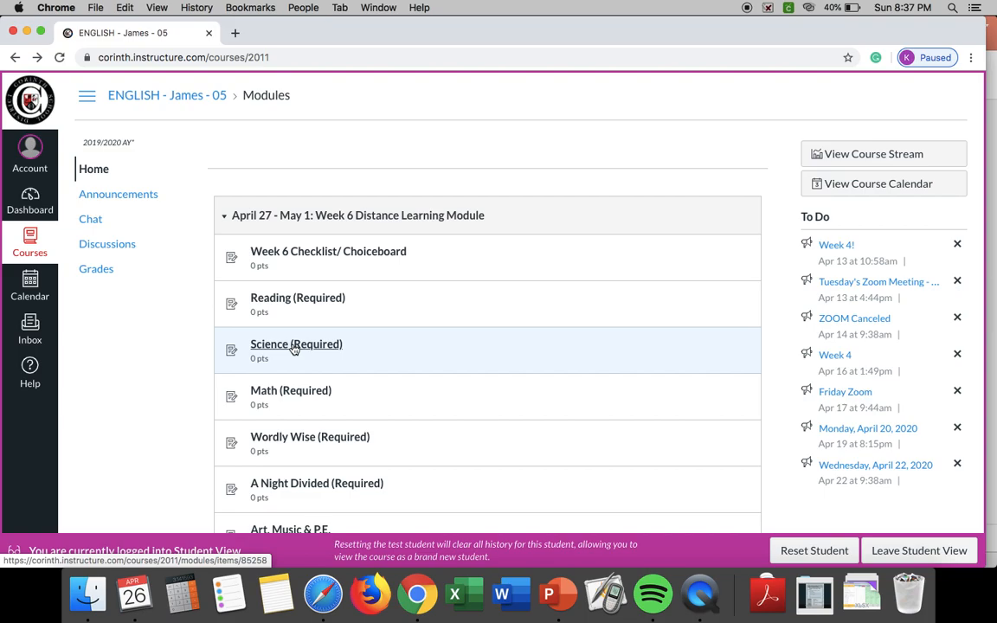
pyautogui.click(296, 344)
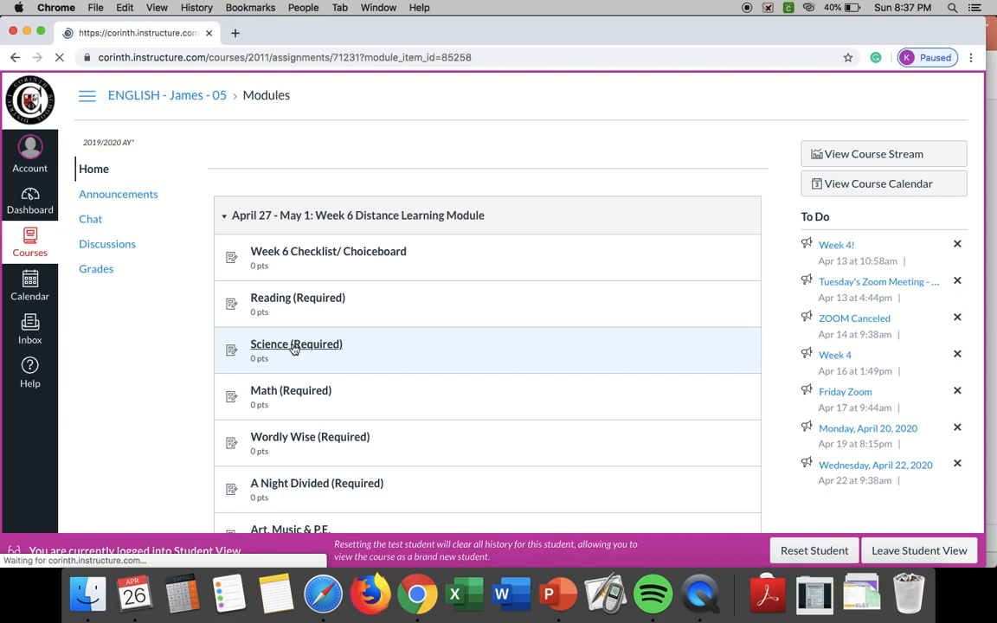
pyautogui.click(296, 344)
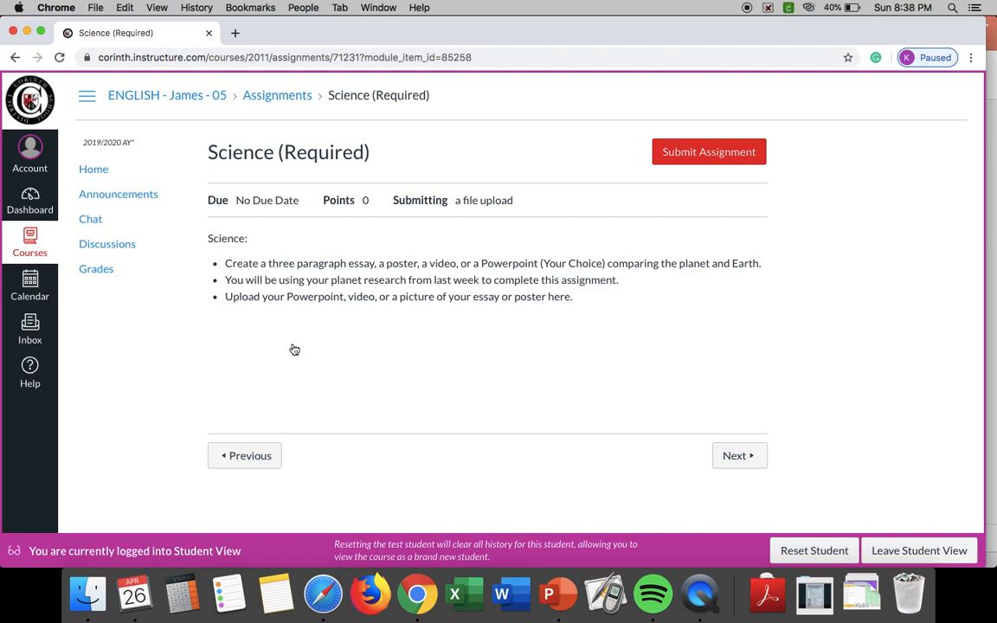
pyautogui.moveTo(271, 277)
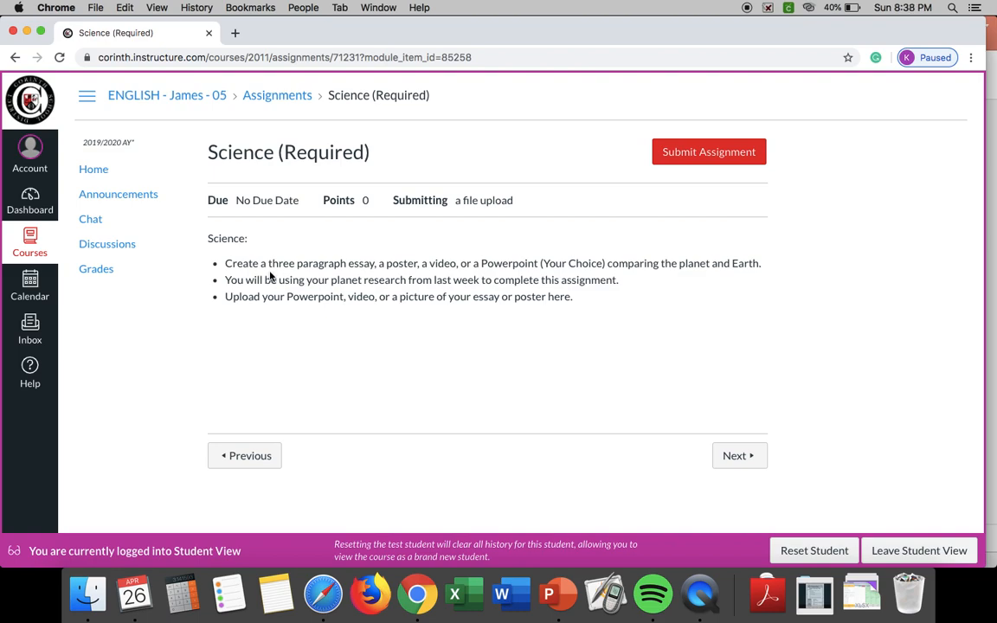
pyautogui.moveTo(408, 352)
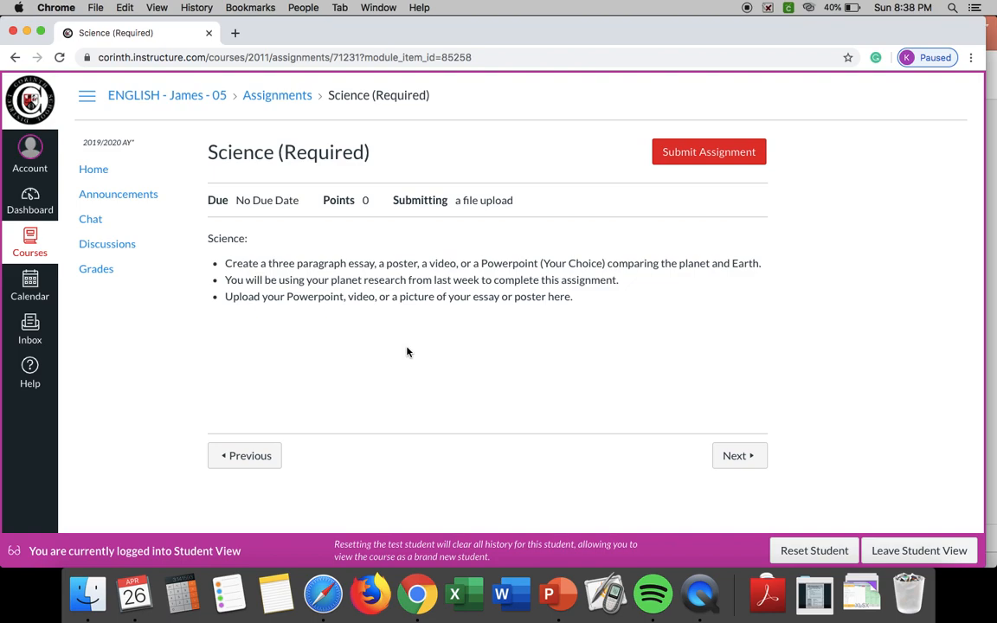
pyautogui.moveTo(429, 378)
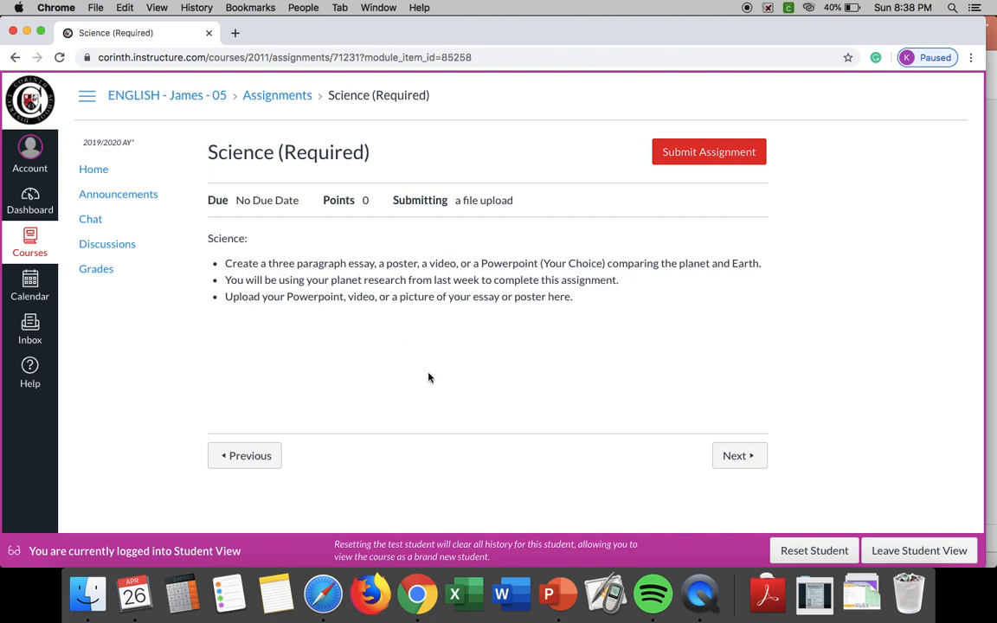
pyautogui.moveTo(707, 174)
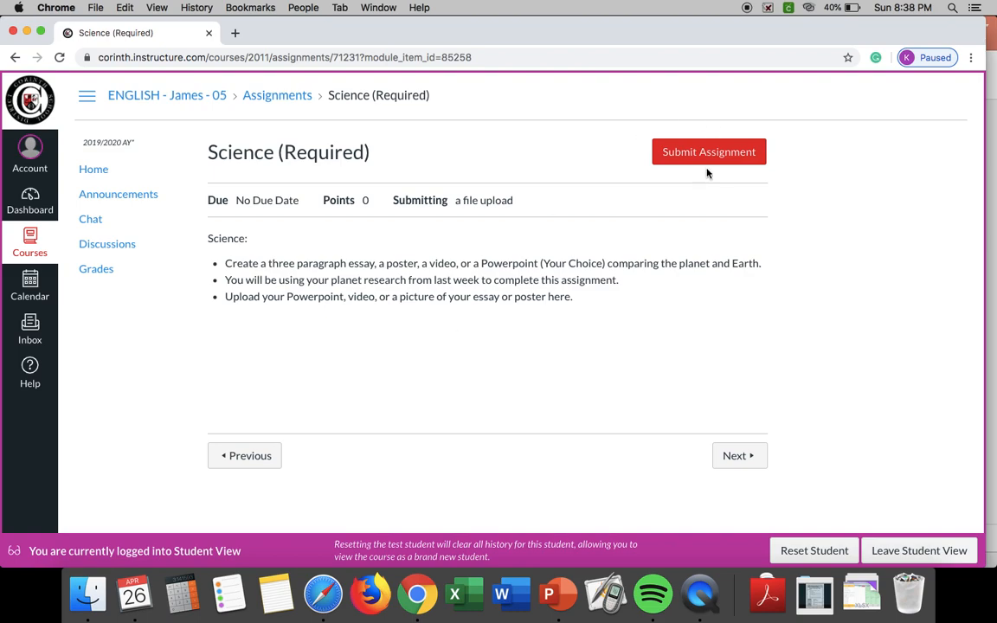
pyautogui.moveTo(94, 168)
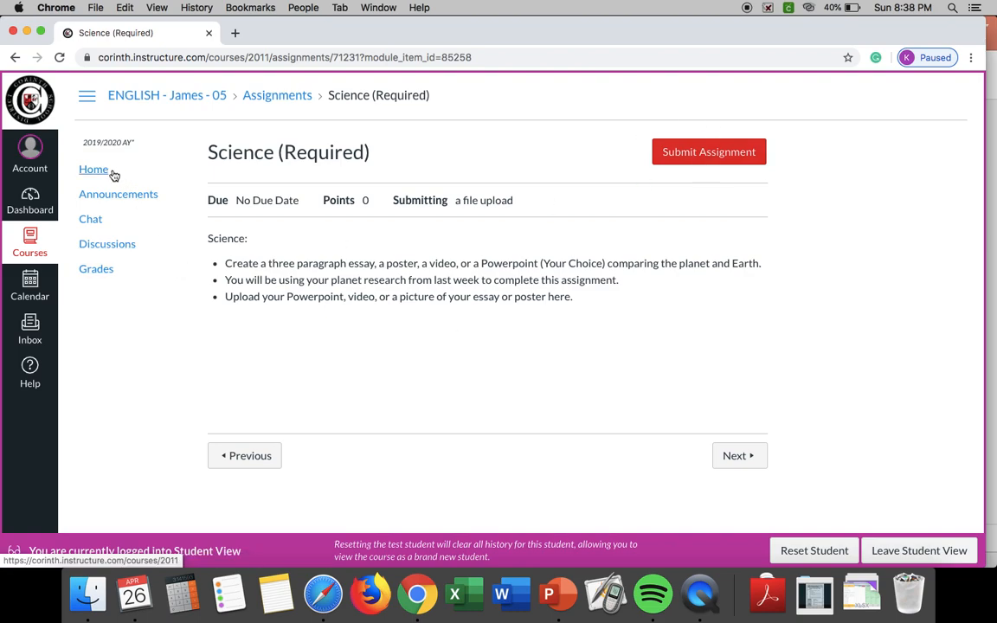
# - From the course home, open Math (Required), covering iReady lessons or workbook pages 14–15
pyautogui.click(94, 169)
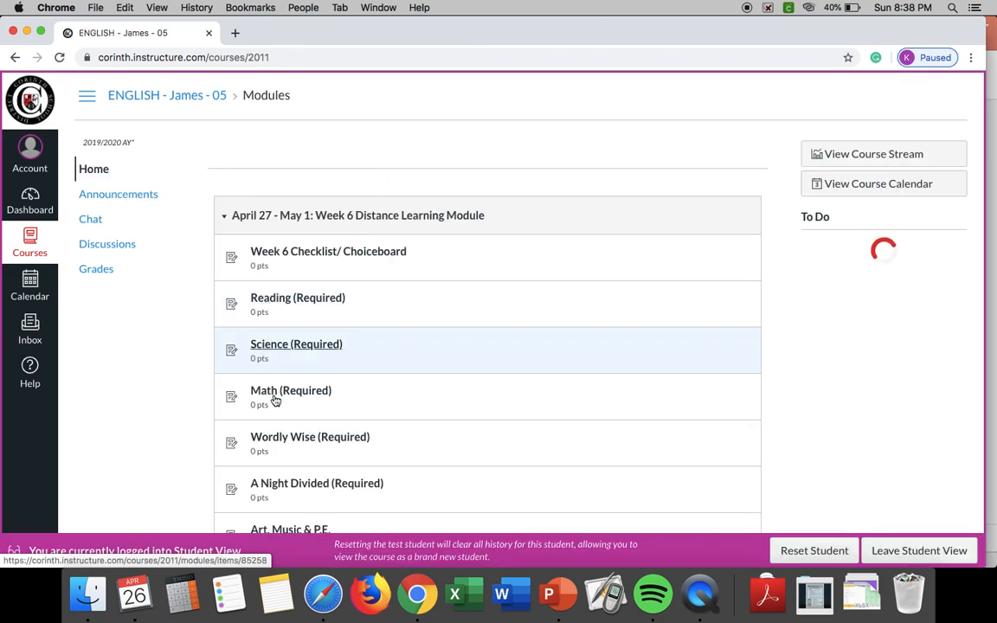
pyautogui.click(291, 390)
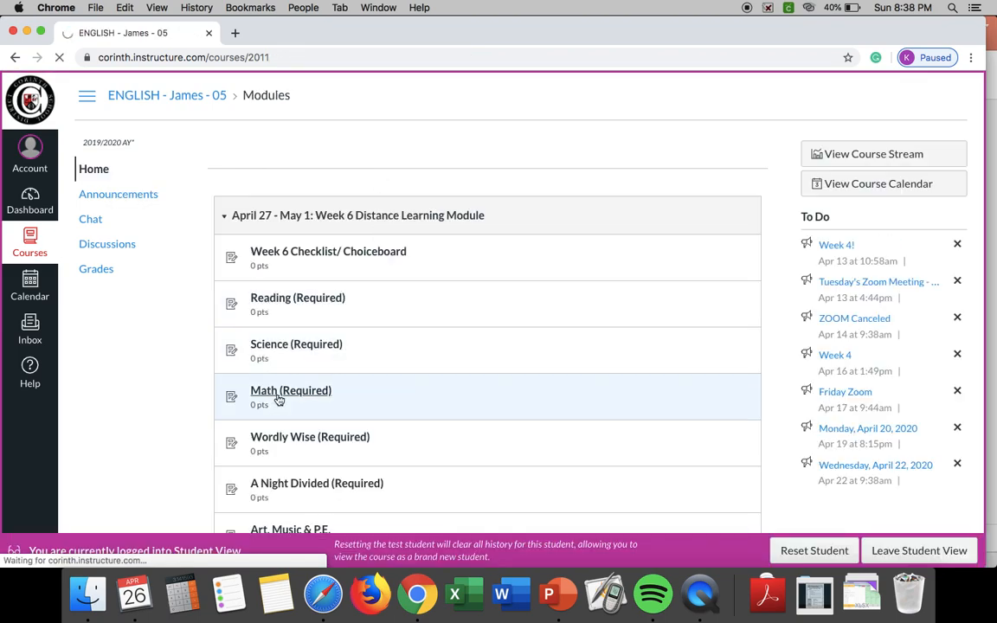
pyautogui.click(291, 391)
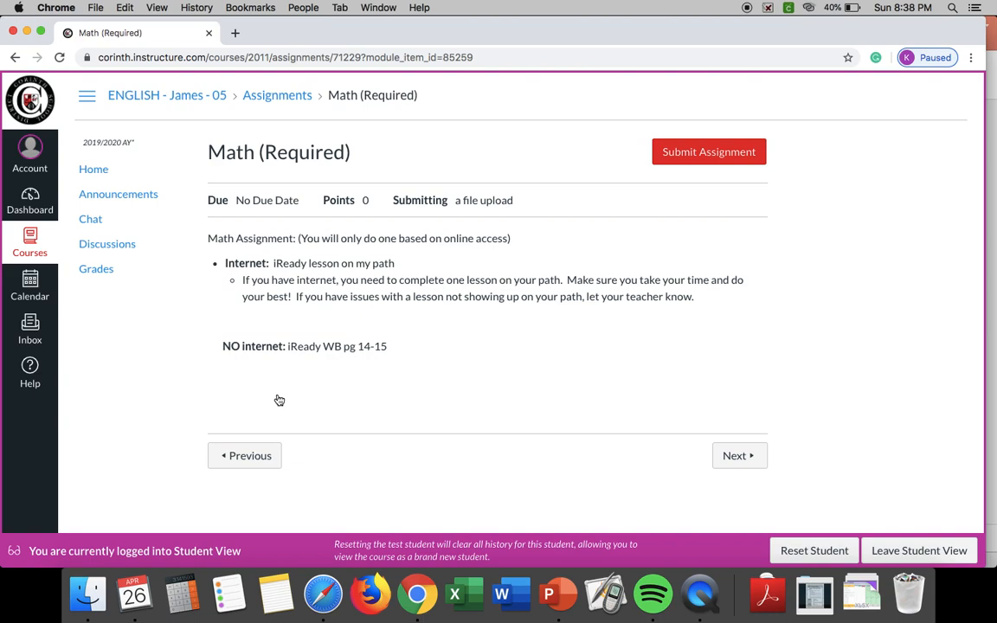
pyautogui.moveTo(338, 358)
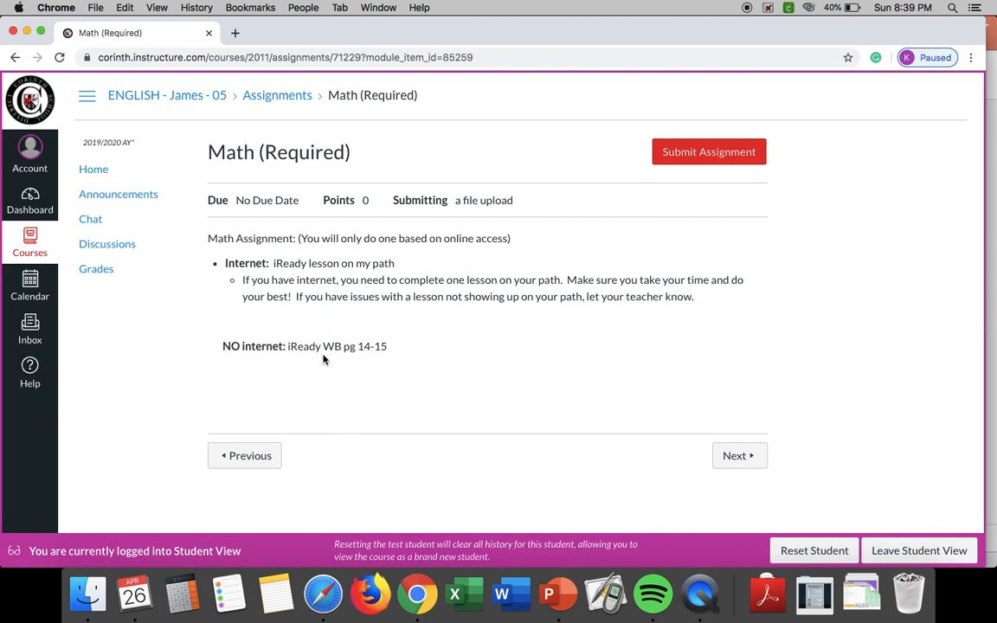
pyautogui.moveTo(375, 352)
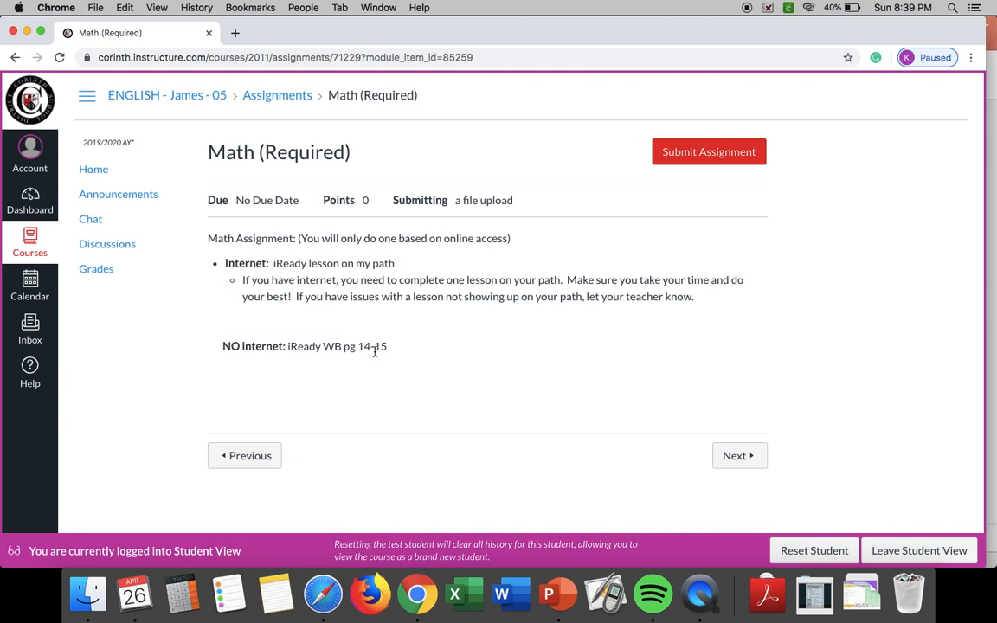
pyautogui.moveTo(382, 447)
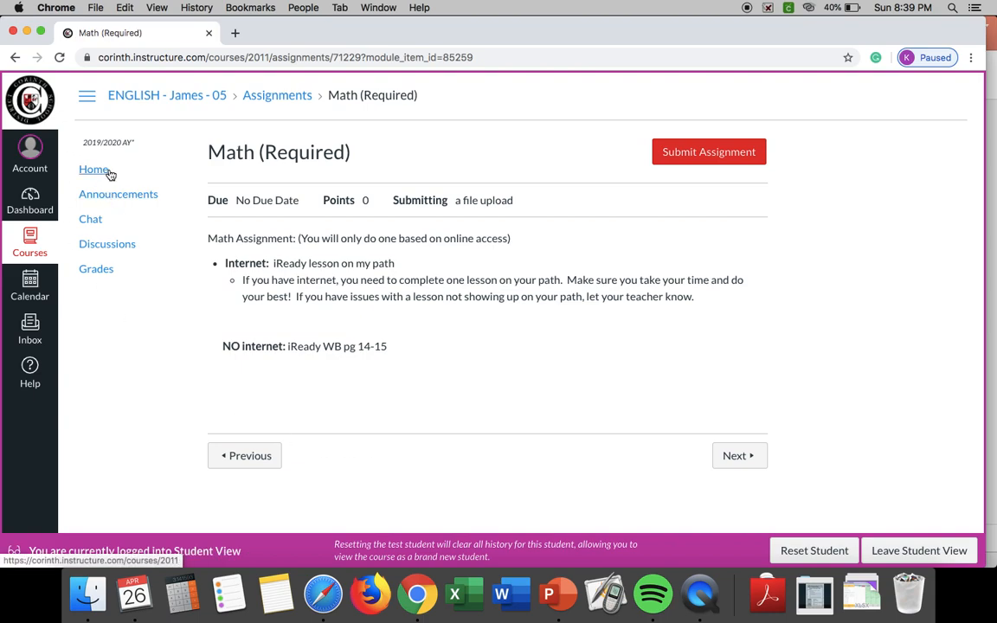
pyautogui.moveTo(93, 168)
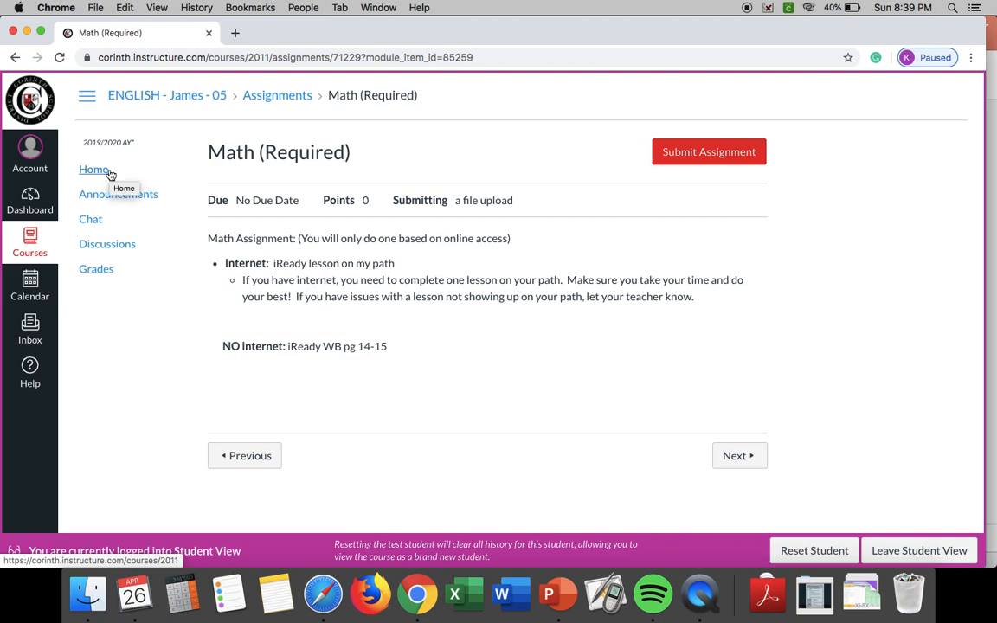
pyautogui.moveTo(92, 128)
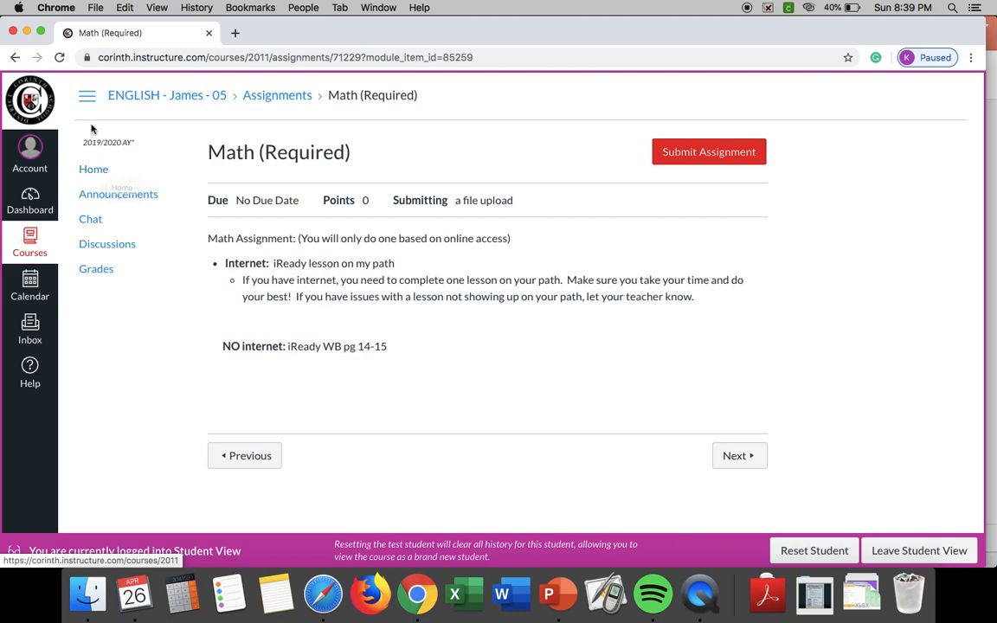
# - From the course home, open Wordly Wise (Required) for the Lesson 14 packet and test
pyautogui.click(93, 168)
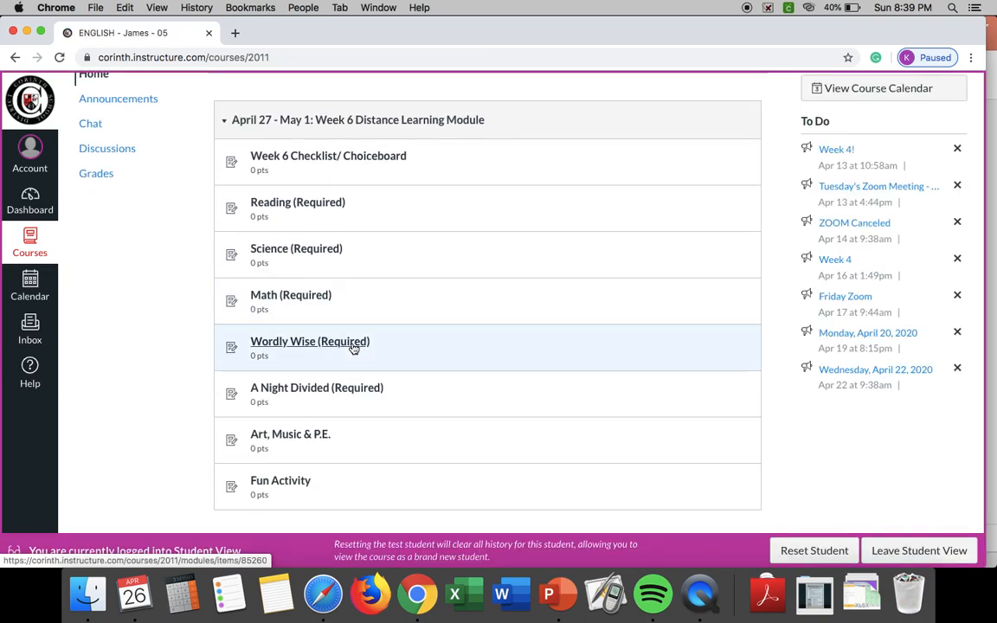
pyautogui.click(309, 341)
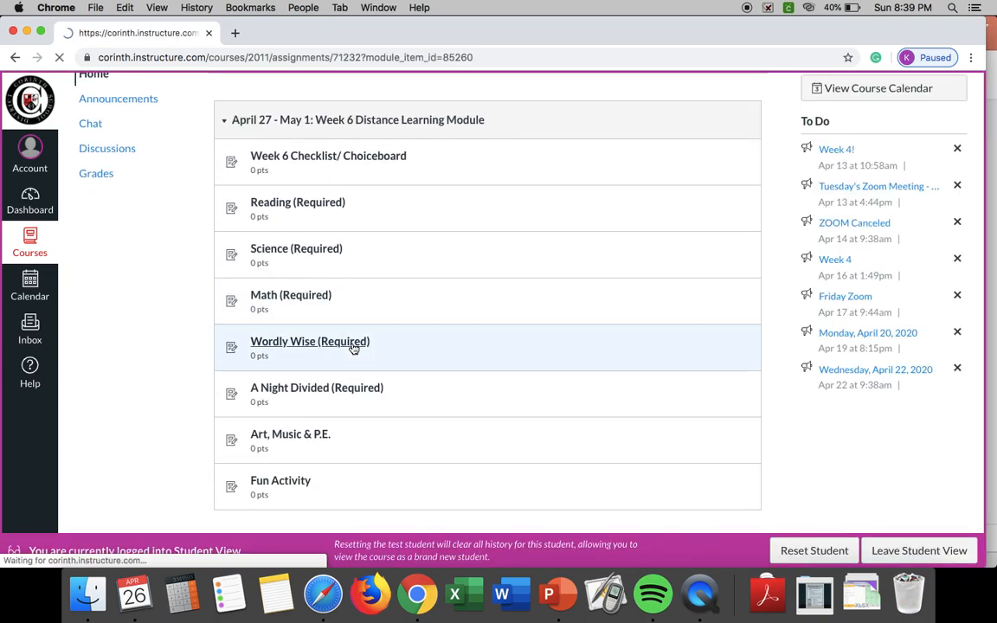
pyautogui.click(309, 341)
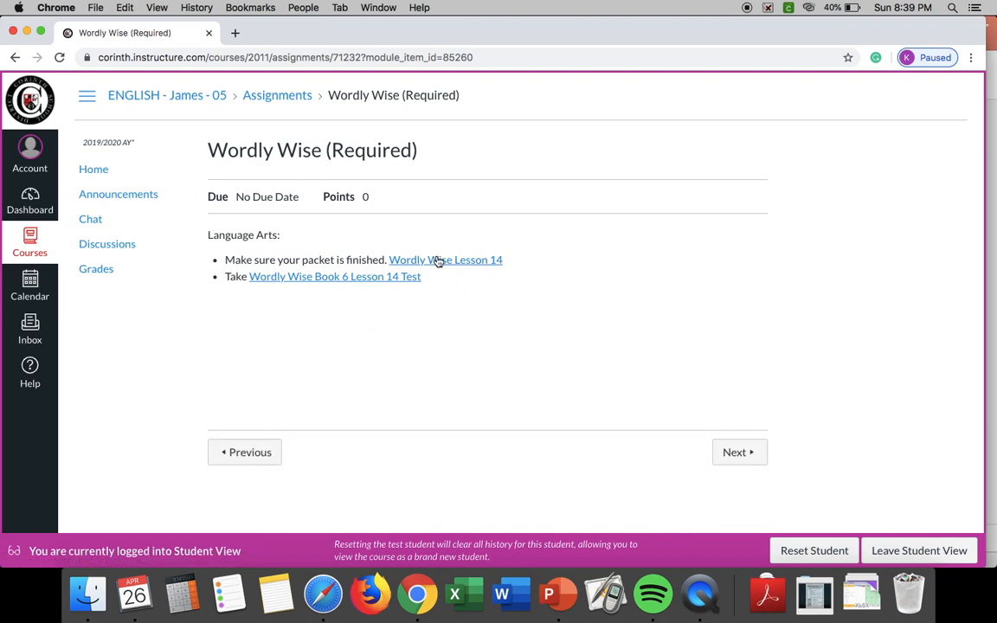
pyautogui.moveTo(462, 271)
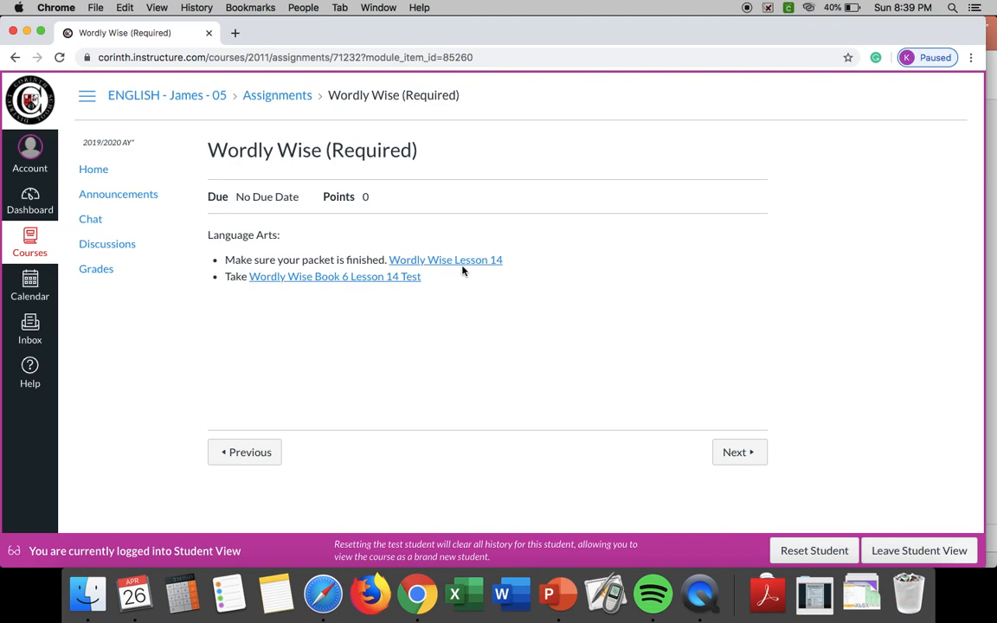
pyautogui.moveTo(445, 260)
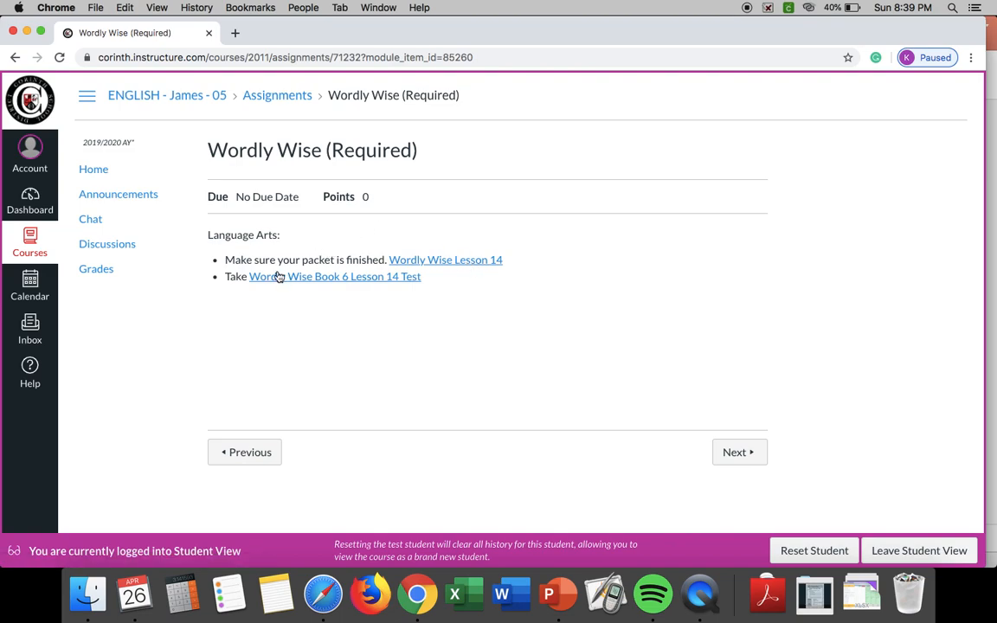
pyautogui.moveTo(363, 289)
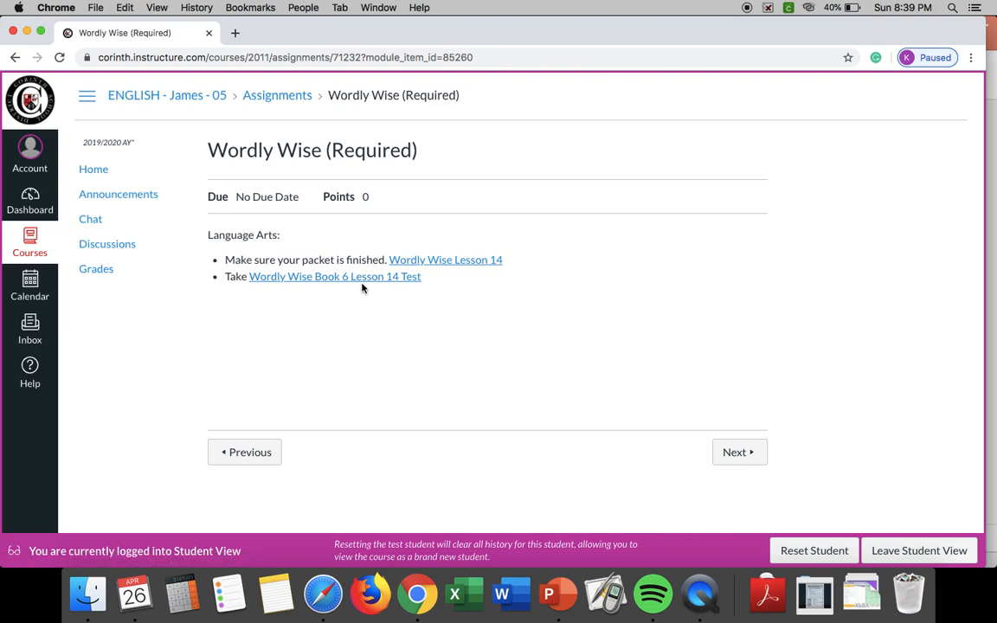
pyautogui.moveTo(372, 289)
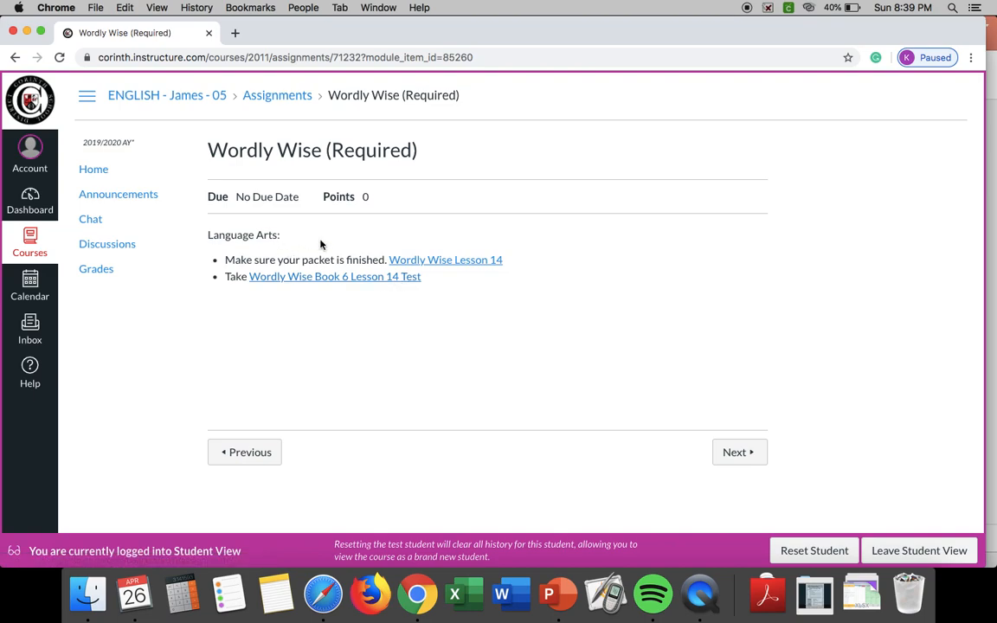
pyautogui.moveTo(327, 259)
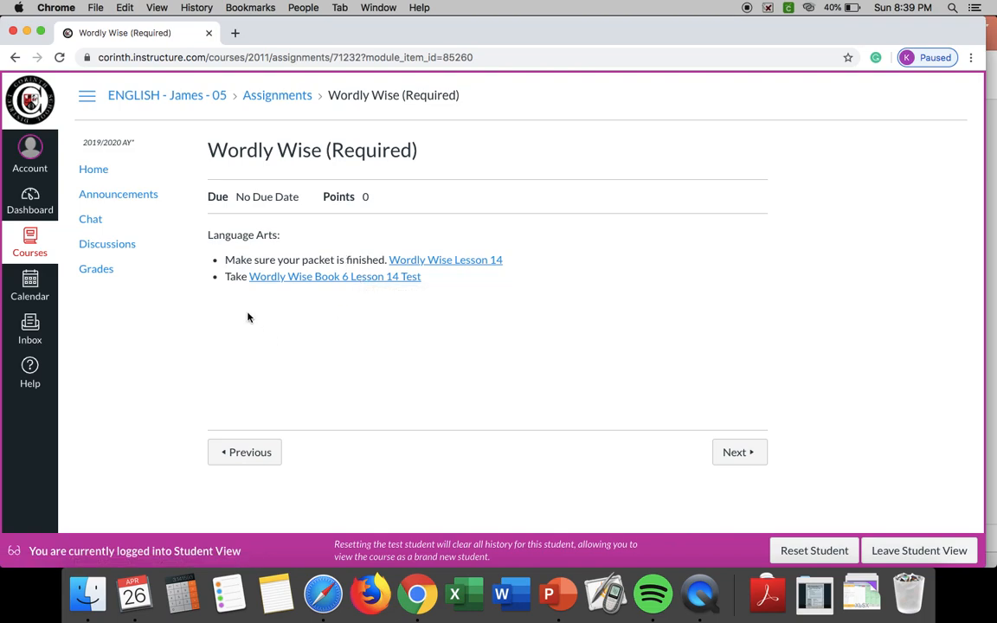
pyautogui.moveTo(333, 293)
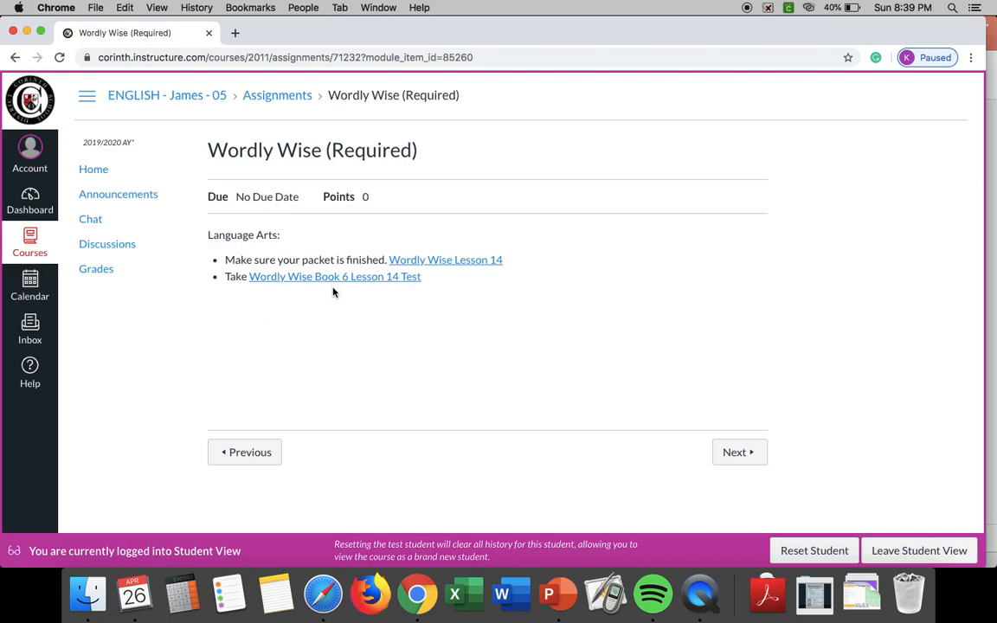
pyautogui.moveTo(271, 324)
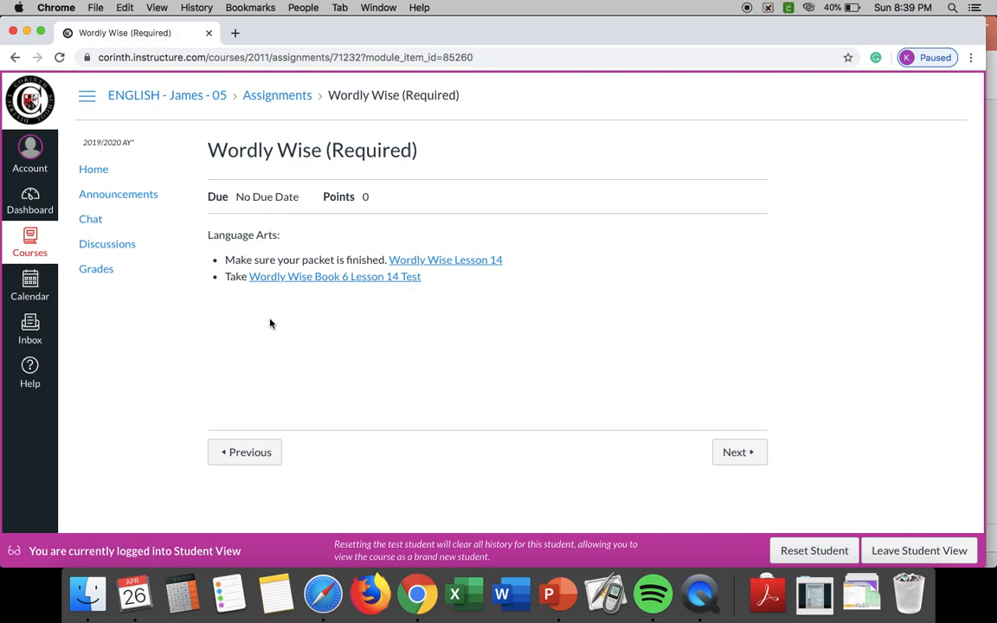
pyautogui.moveTo(94, 169)
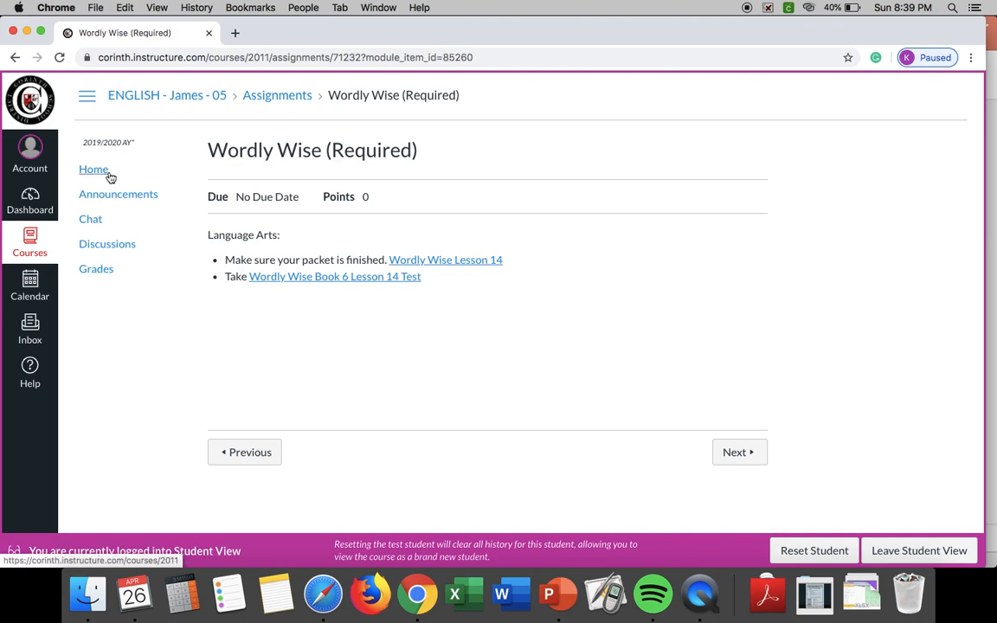
# - From the course home, open A Night Divided (Required) for chapters 26–30
pyautogui.click(93, 168)
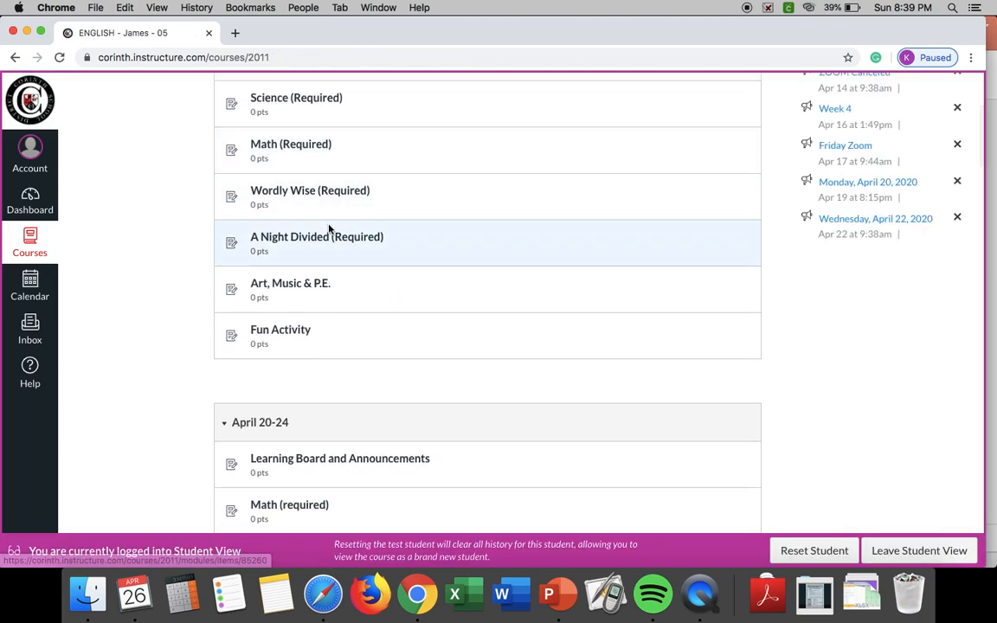
pyautogui.click(316, 236)
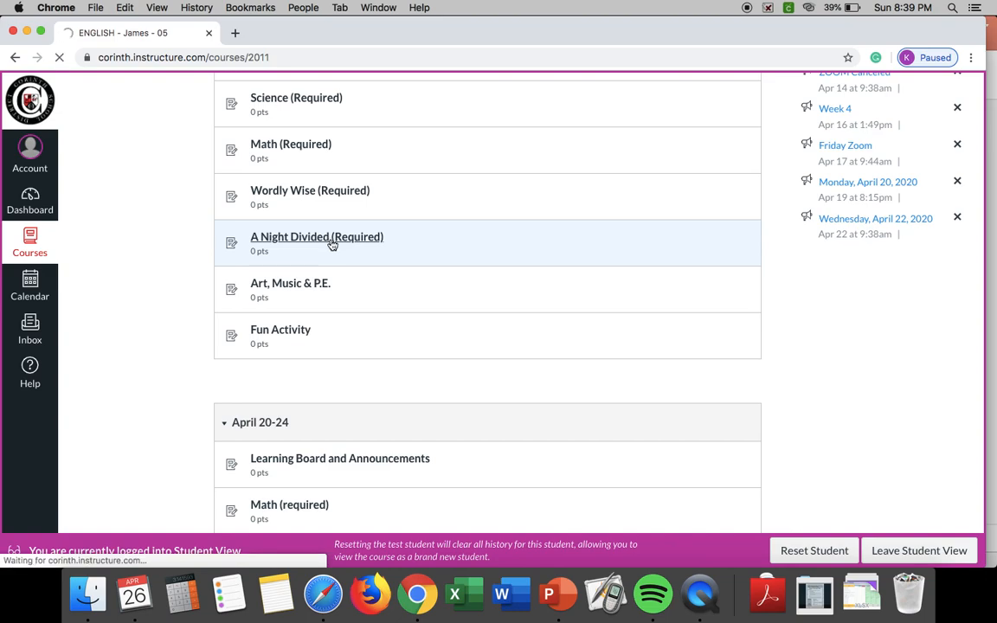
pyautogui.click(316, 236)
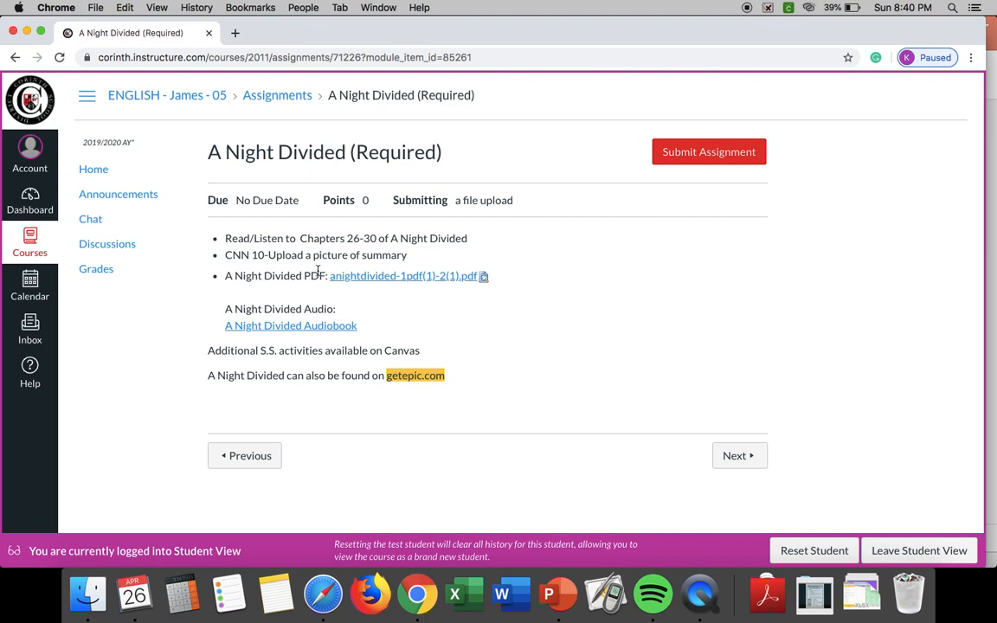
pyautogui.moveTo(319, 271)
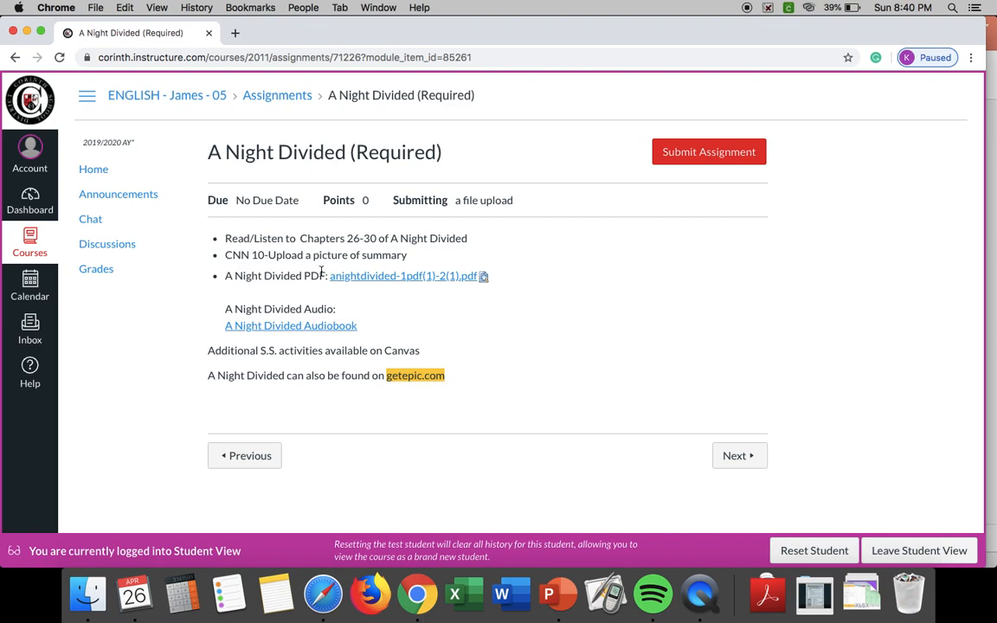
pyautogui.moveTo(289, 270)
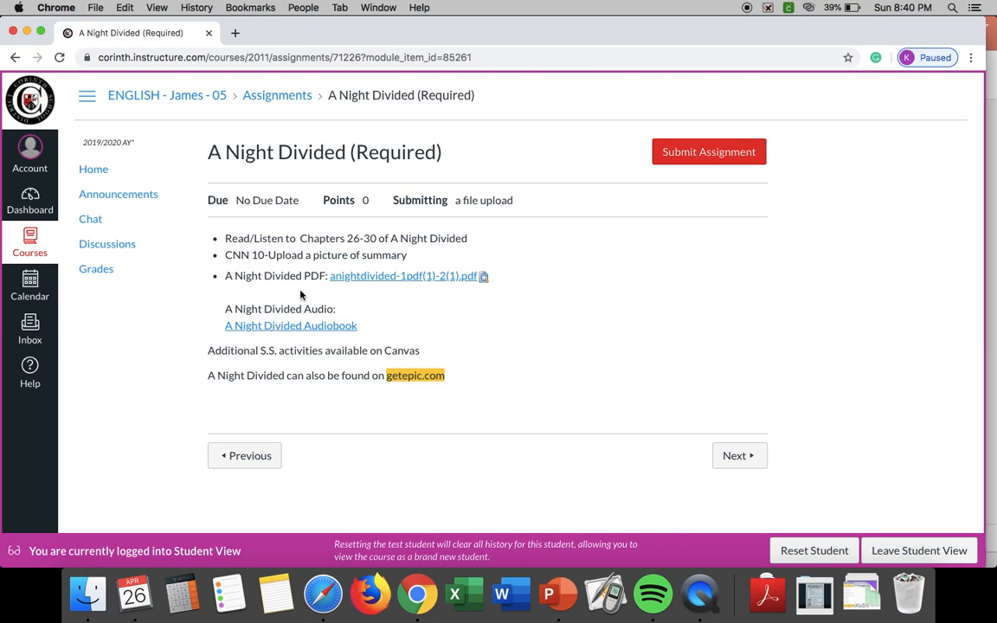
pyautogui.moveTo(403, 275)
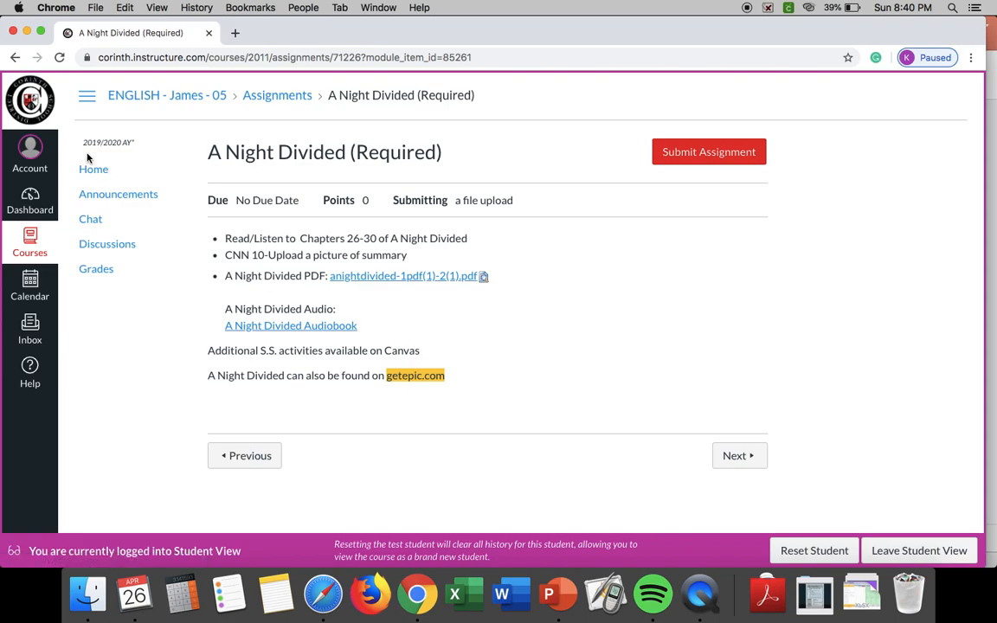
pyautogui.click(94, 169)
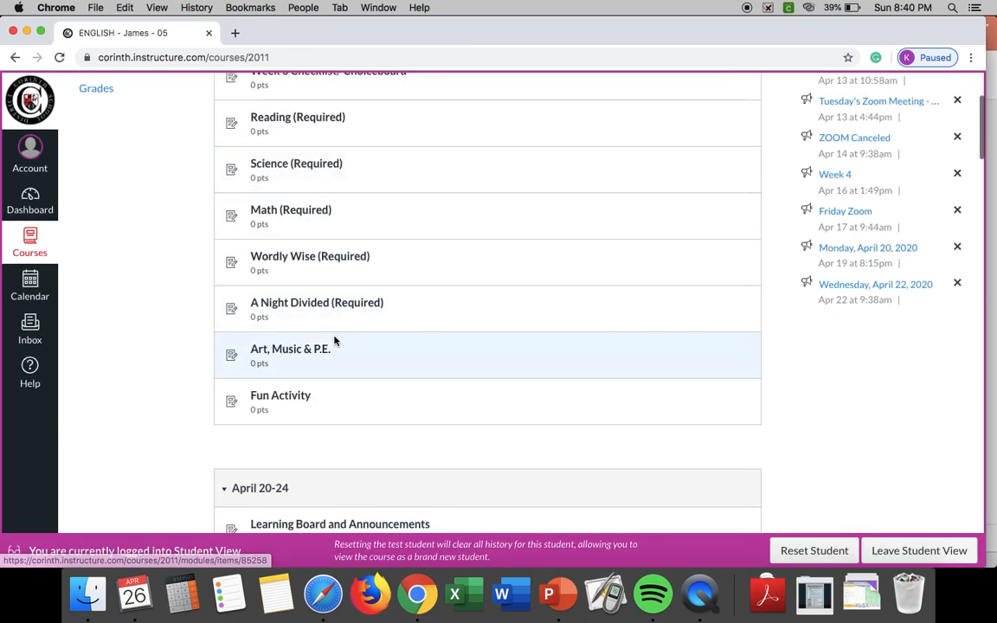
pyautogui.click(290, 349)
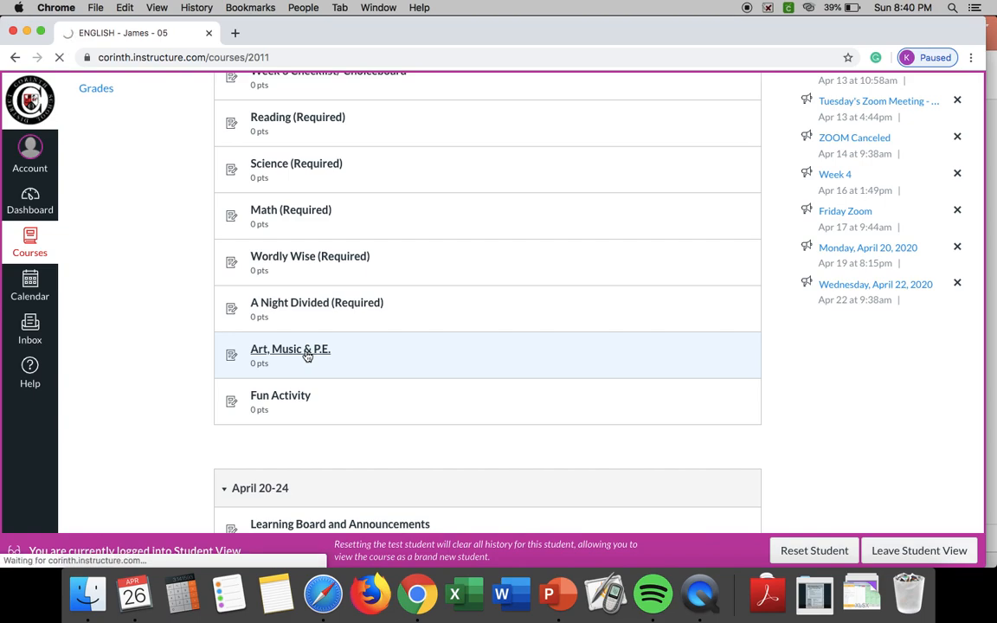
pyautogui.click(290, 349)
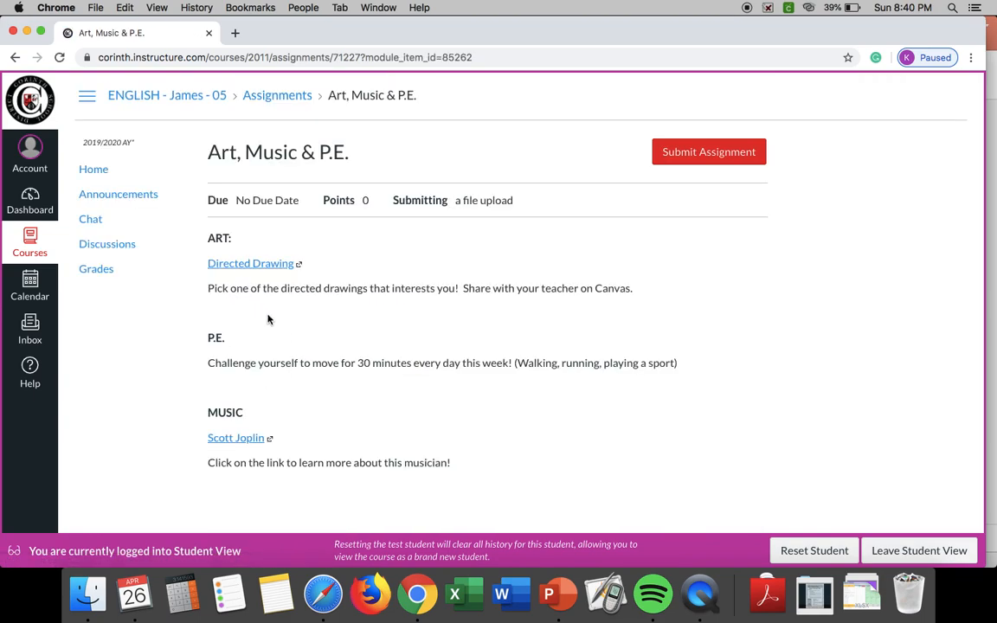
pyautogui.moveTo(315, 350)
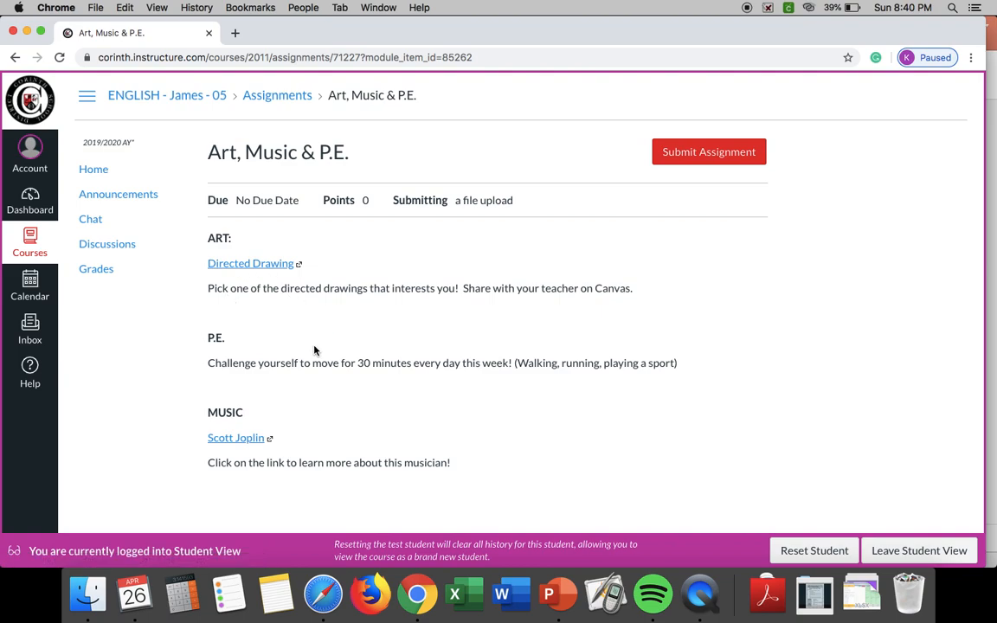
pyautogui.moveTo(314, 358)
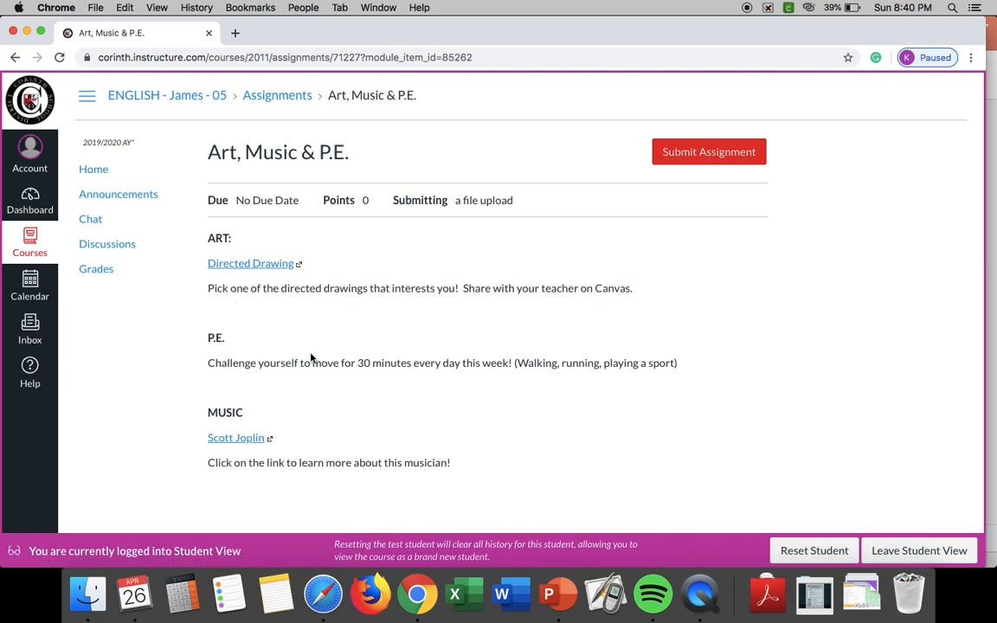
pyautogui.moveTo(322, 349)
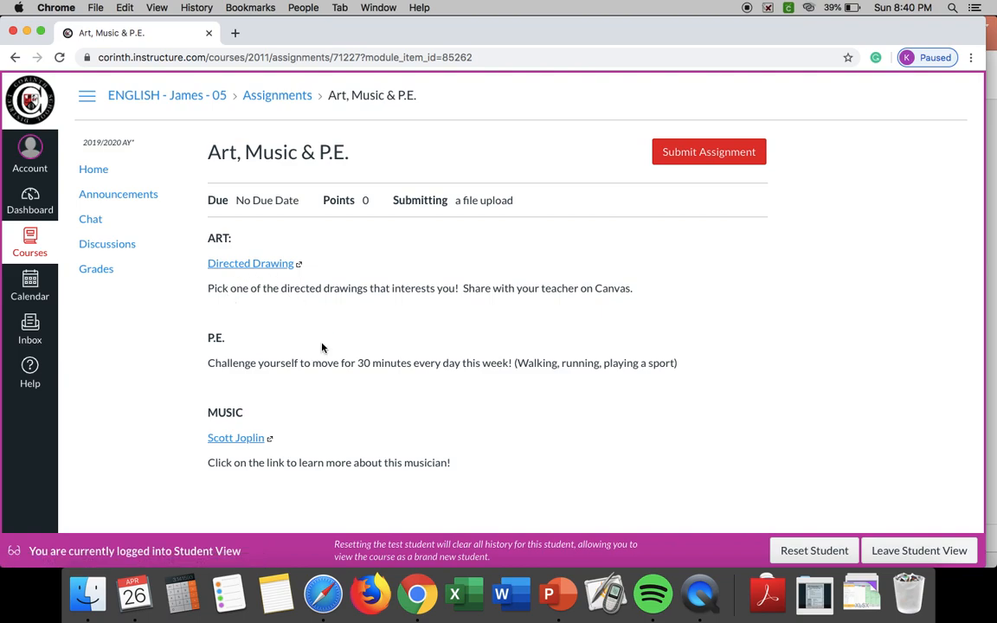
pyautogui.scroll(-3)
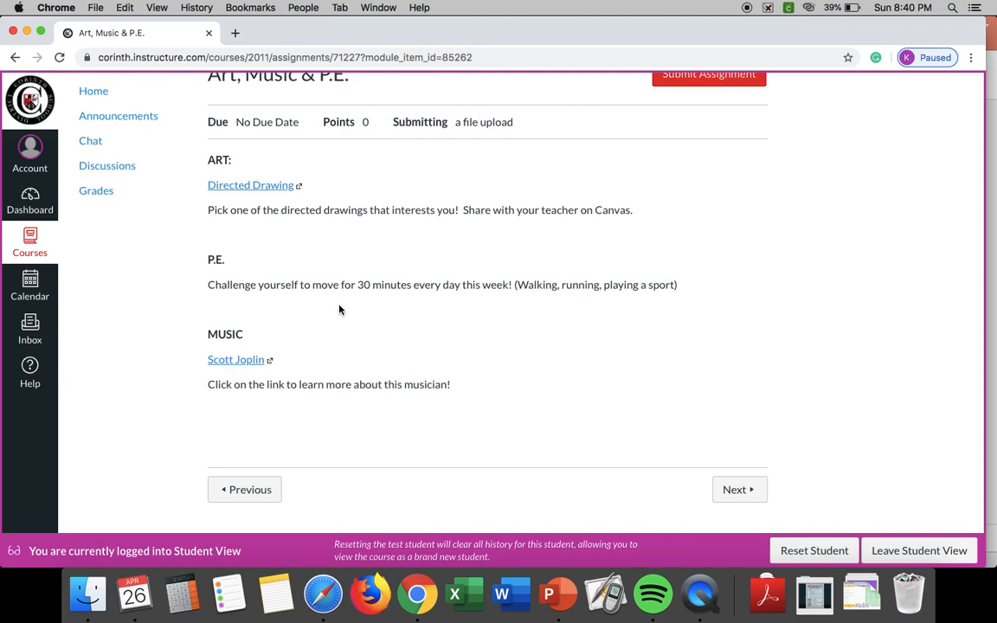
pyautogui.moveTo(341, 314)
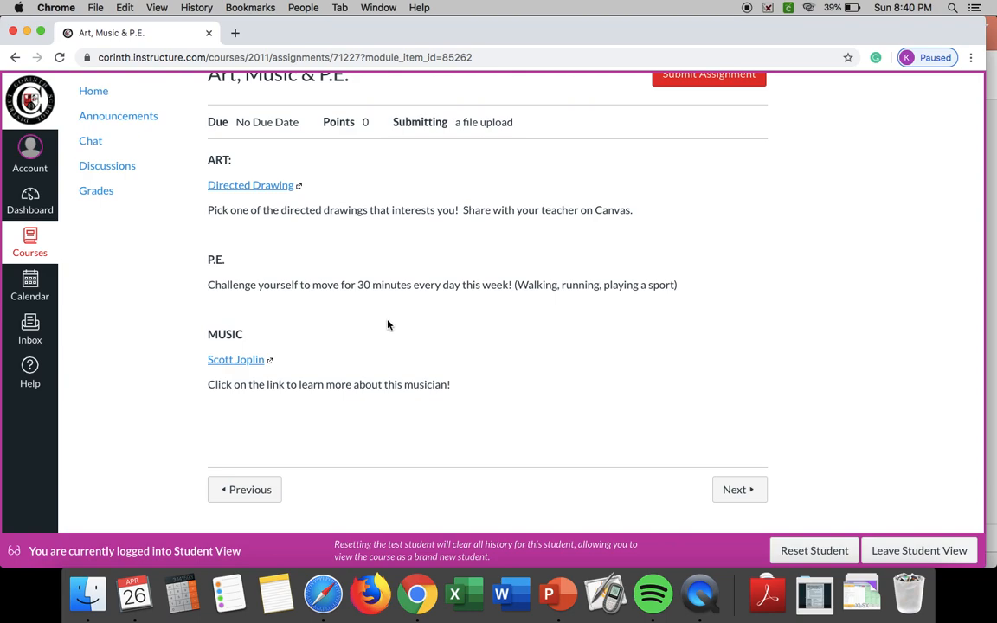
pyautogui.moveTo(448, 332)
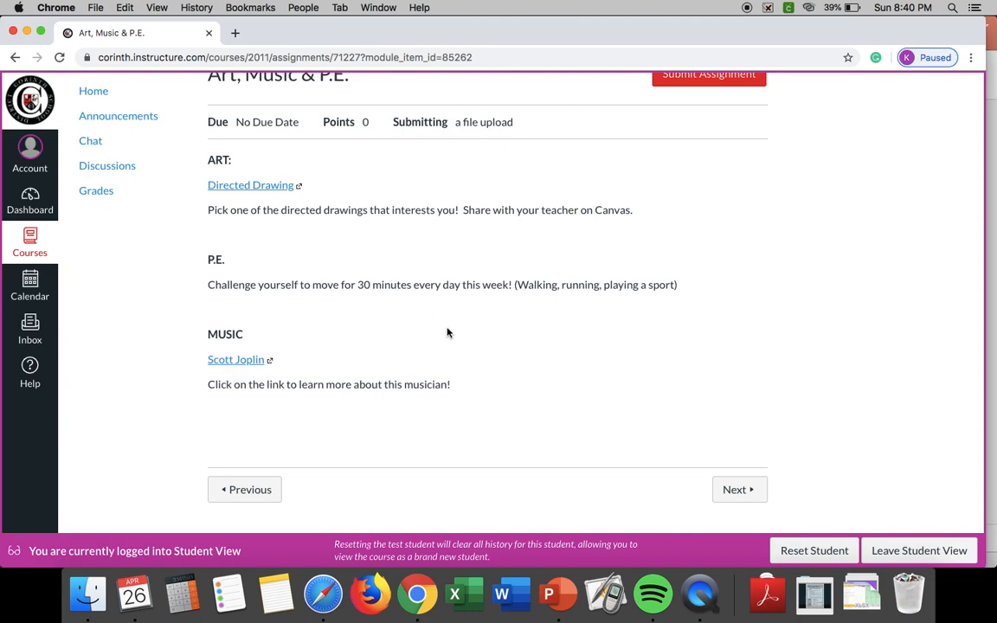
pyautogui.moveTo(465, 346)
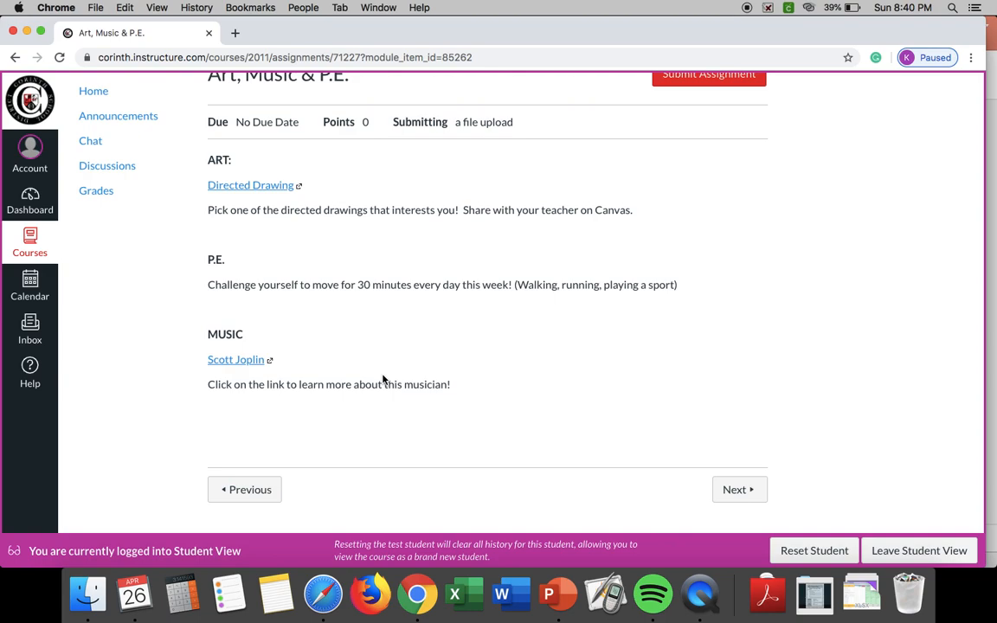
pyautogui.moveTo(252, 372)
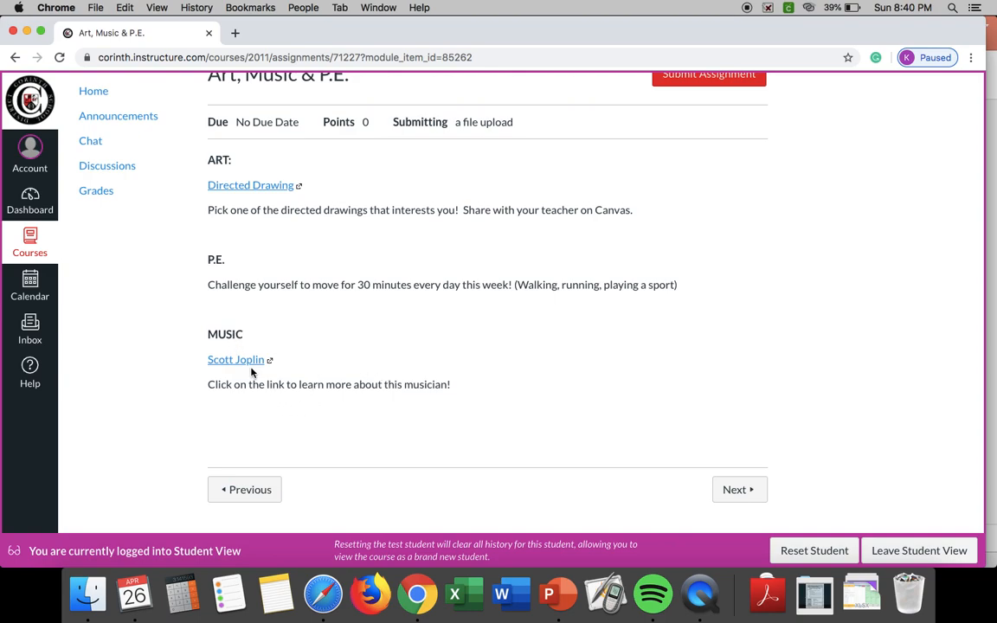
pyautogui.moveTo(235, 359)
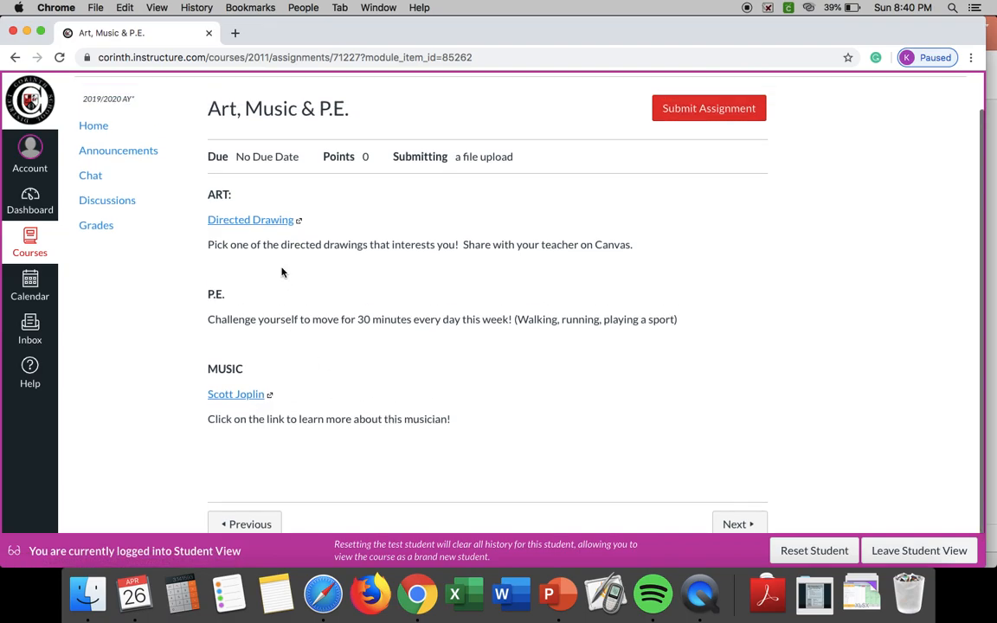
# - From the modules list, open Fun Activity: spell your name with found objects
pyautogui.click(93, 125)
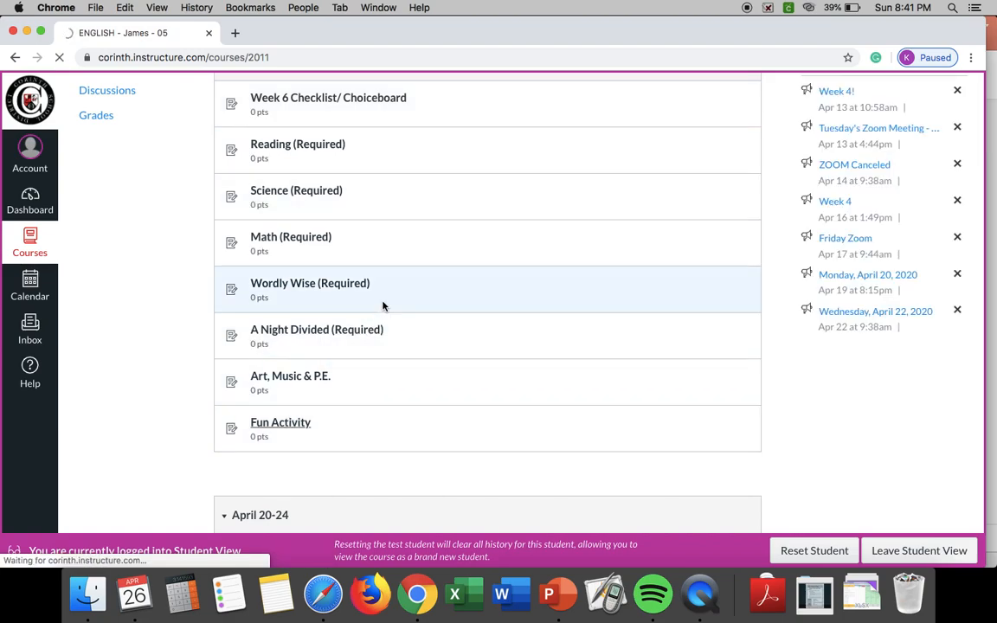
pyautogui.click(280, 422)
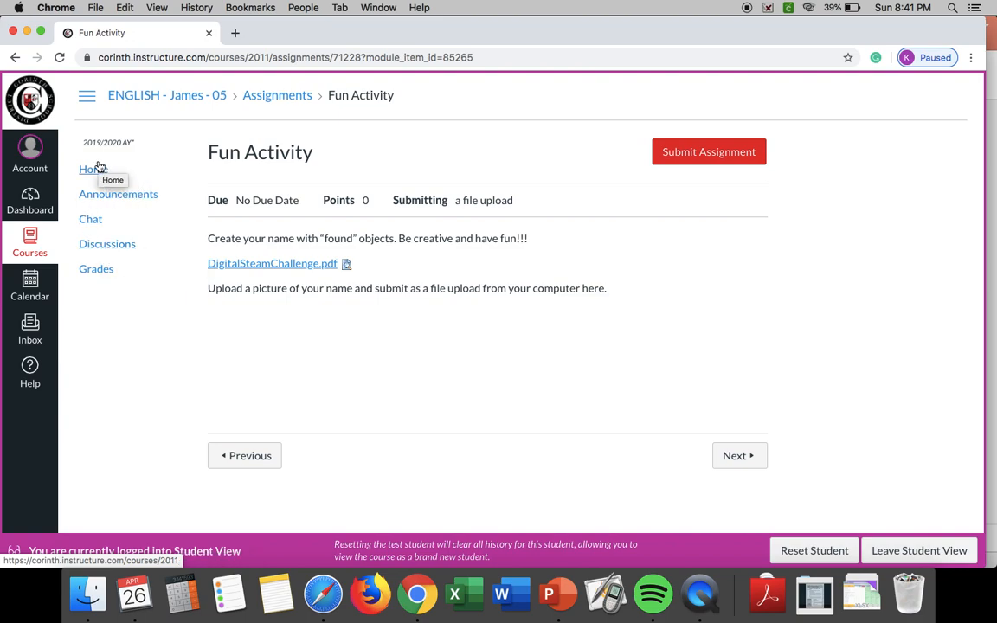
# - Go to the course Home page and scroll through the Week 6 module items
pyautogui.click(93, 169)
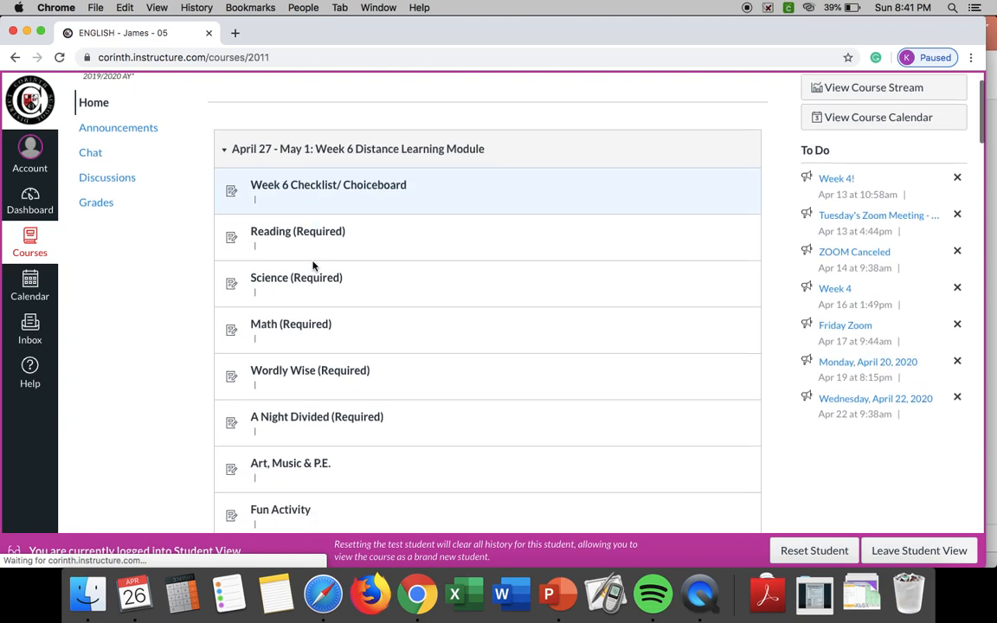
pyautogui.scroll(-3)
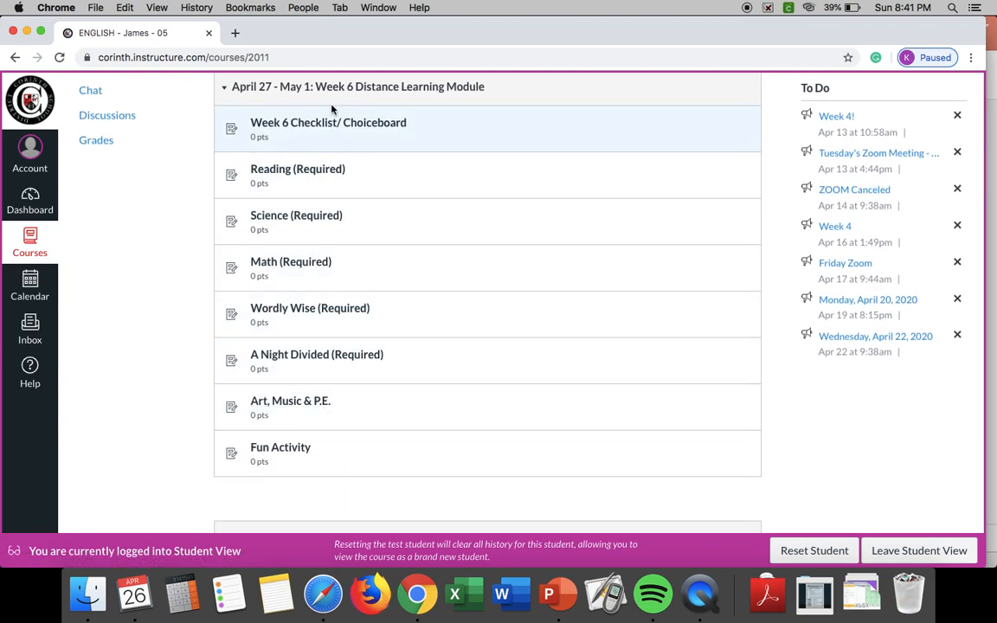
pyautogui.moveTo(353, 361)
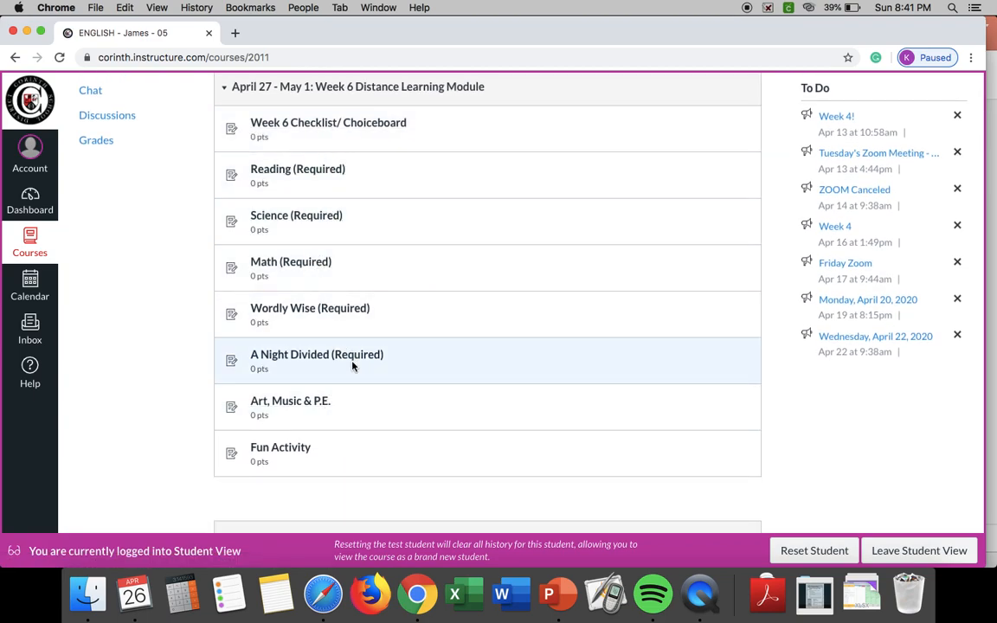
pyautogui.moveTo(345, 213)
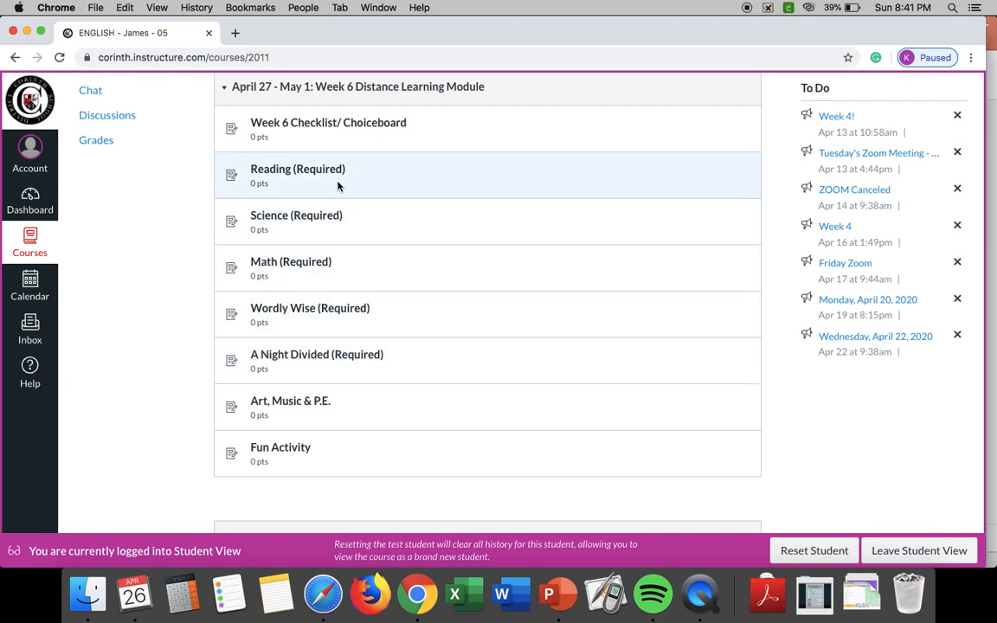
pyautogui.moveTo(368, 285)
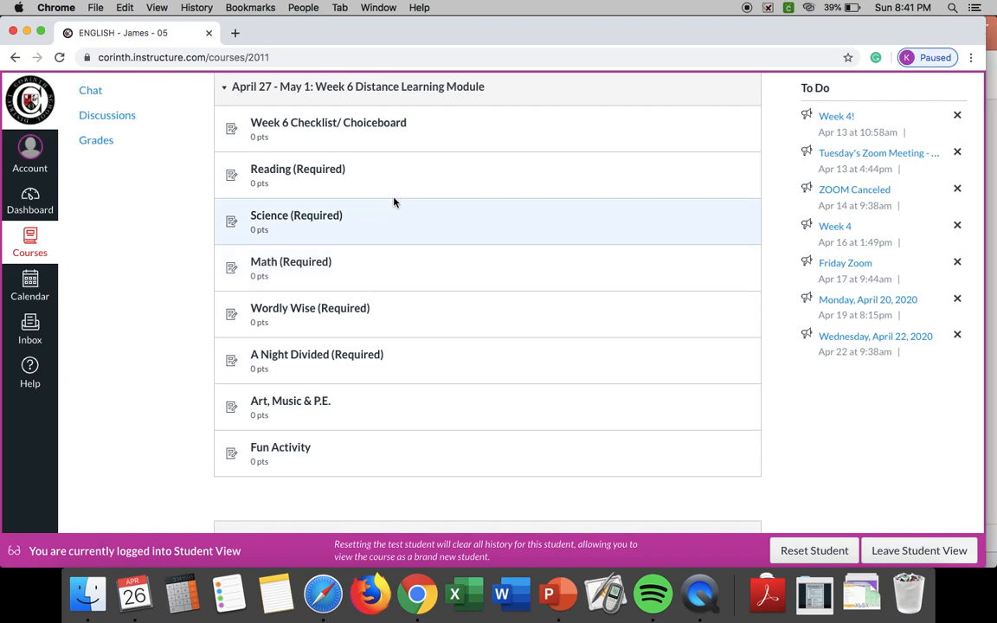
pyautogui.moveTo(393, 183)
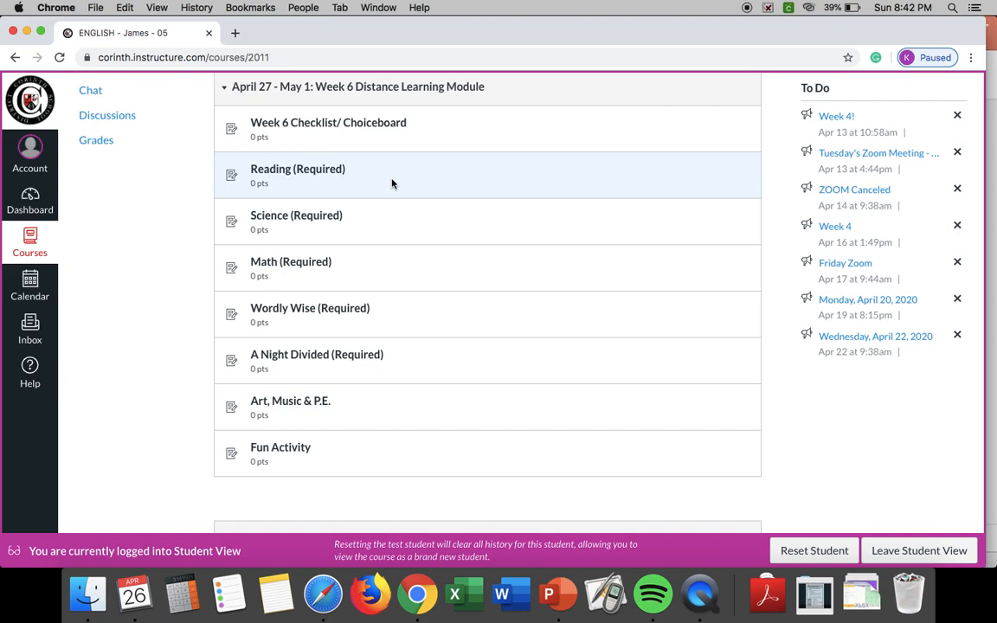
pyautogui.moveTo(562, 300)
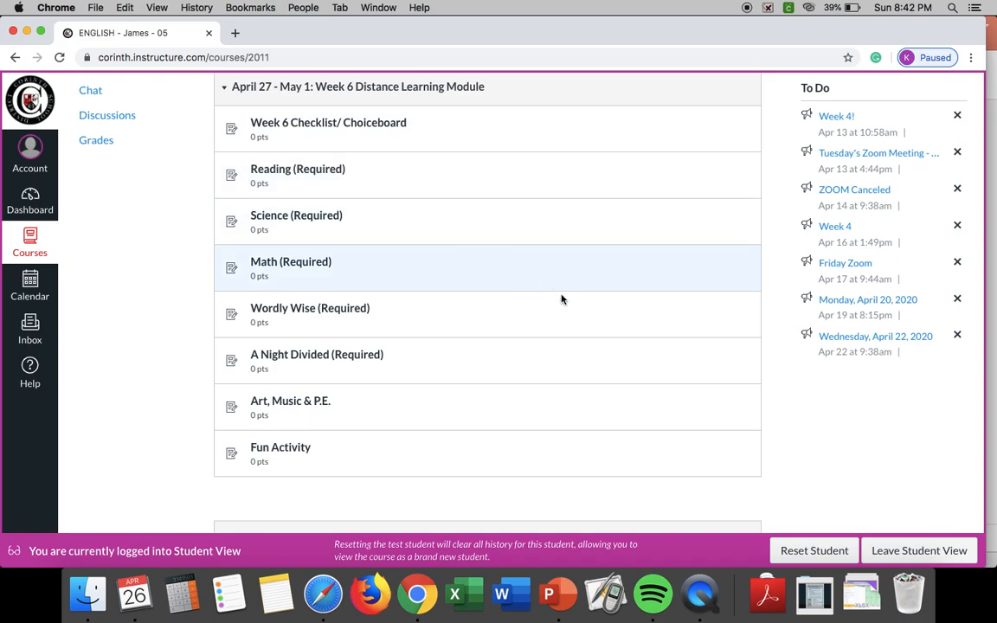
pyautogui.scroll(-3)
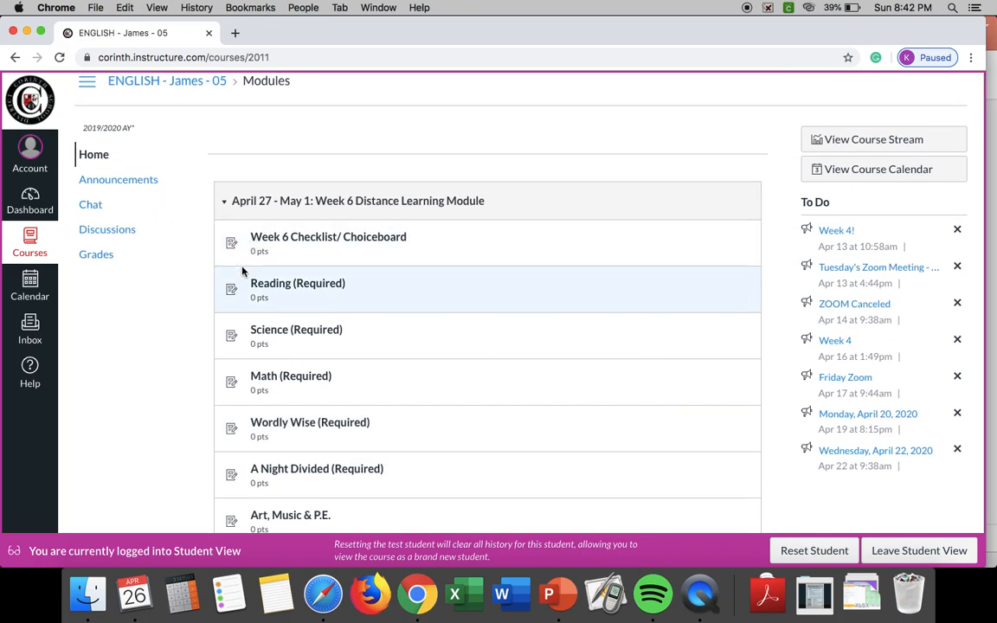
pyautogui.moveTo(426, 309)
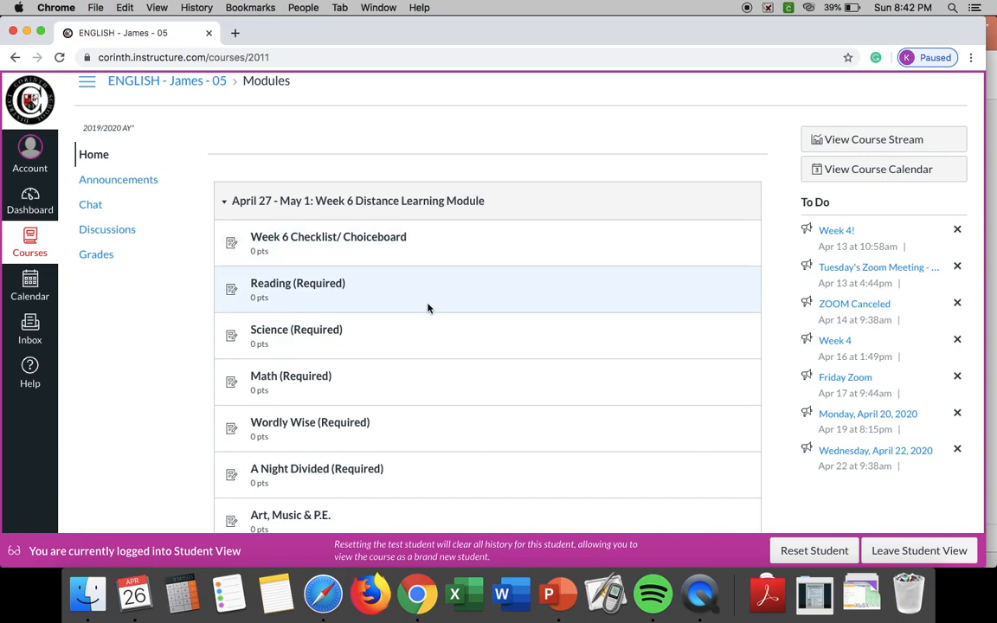
pyautogui.moveTo(127, 170)
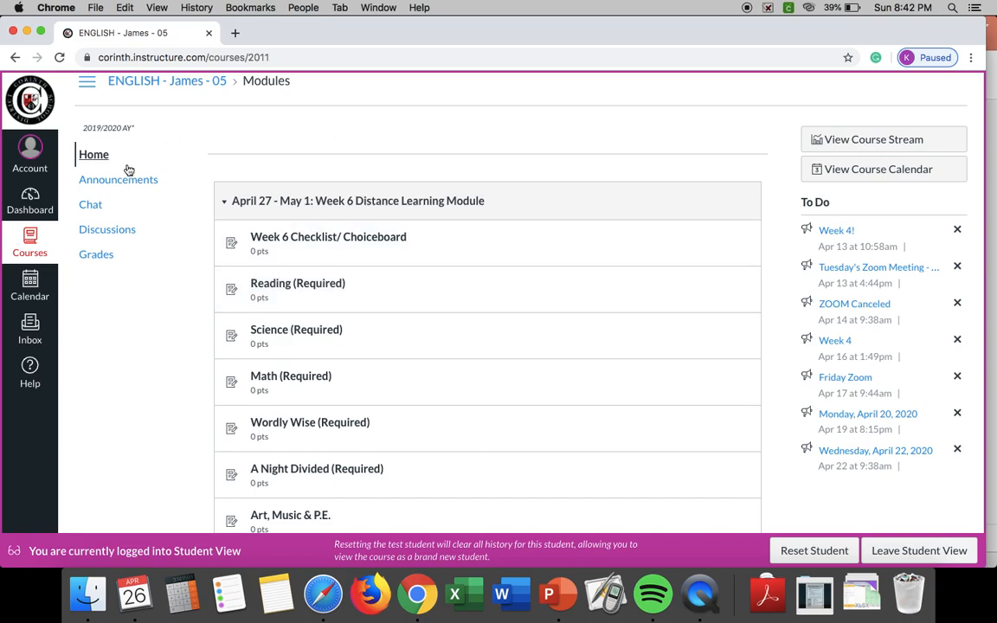
pyautogui.moveTo(117, 179)
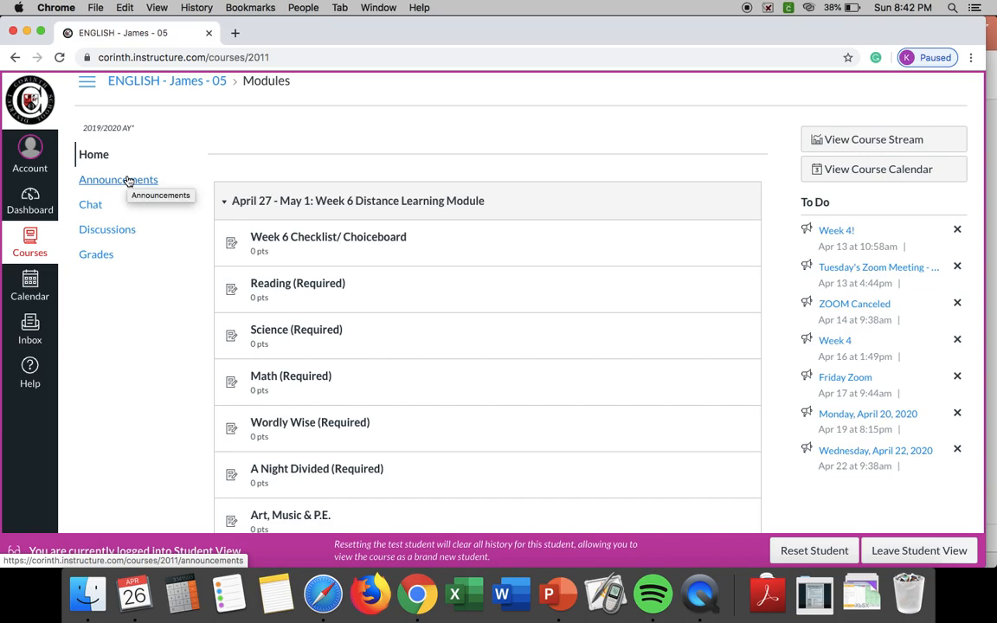
# - View the Friday Zoom Meeting - April 24 announcement, then head back to Home
pyautogui.click(118, 179)
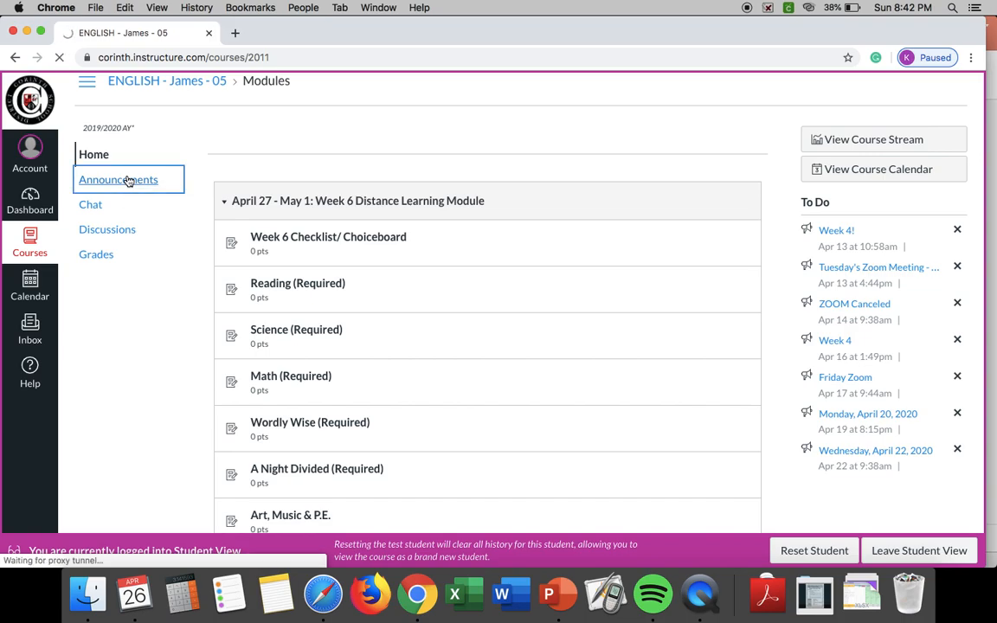
pyautogui.click(117, 179)
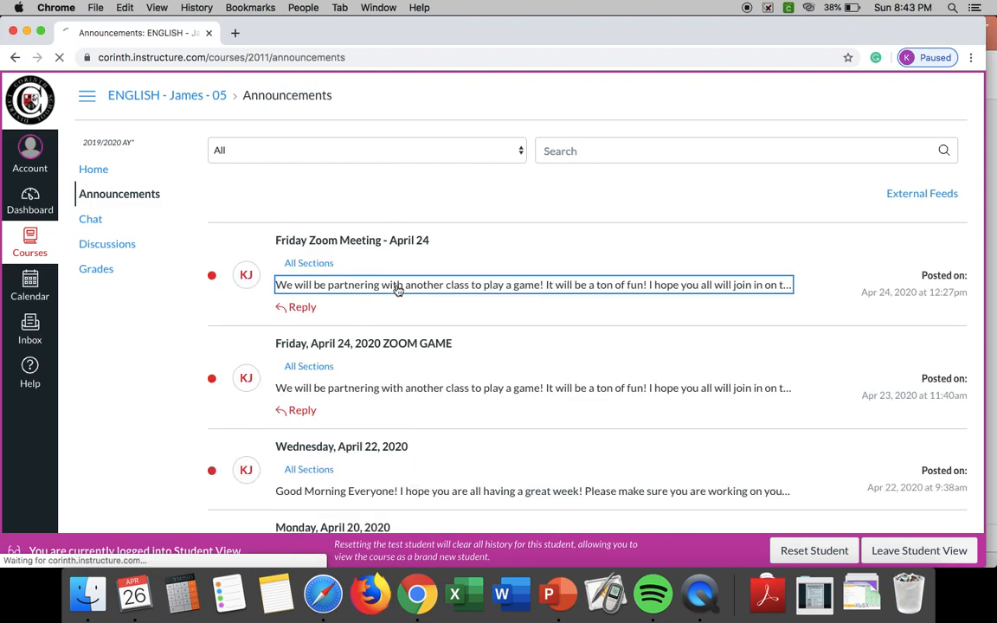
pyautogui.click(352, 240)
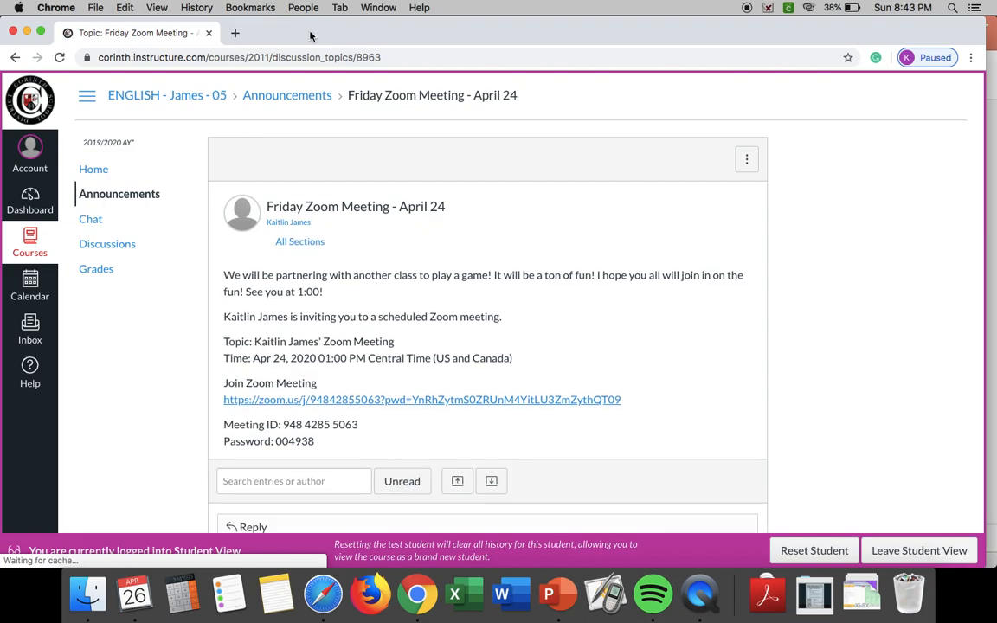
pyautogui.moveTo(93, 169)
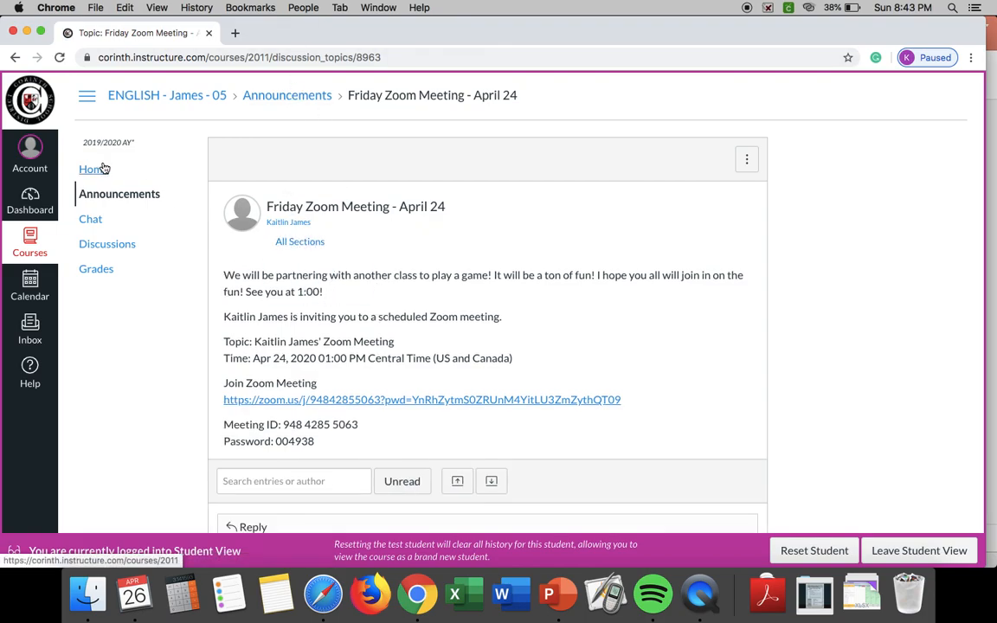
pyautogui.click(94, 169)
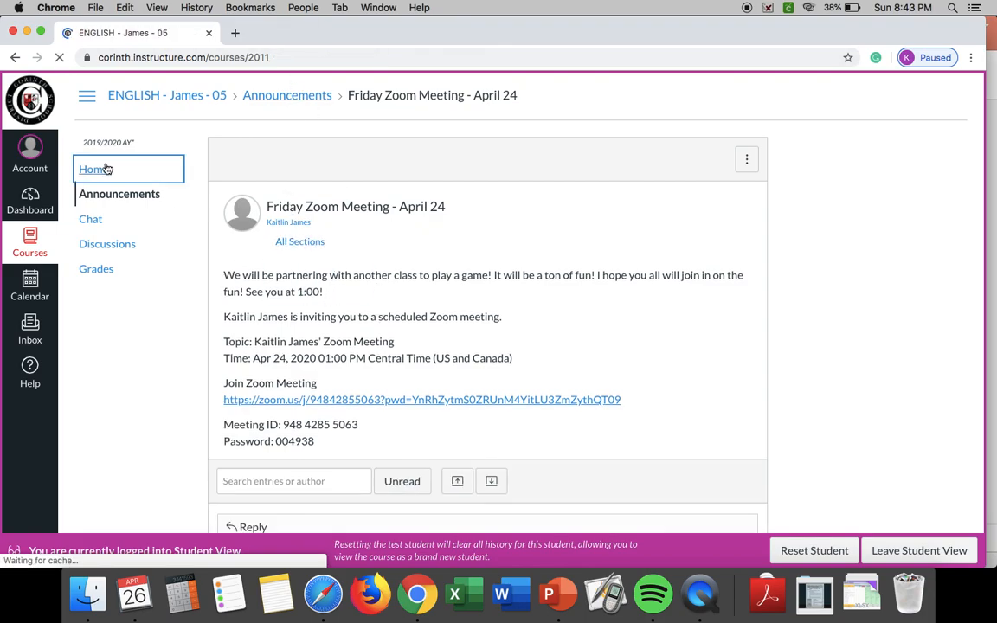
# - Click Home and scroll the Week 6 module list and To Do items
pyautogui.click(96, 169)
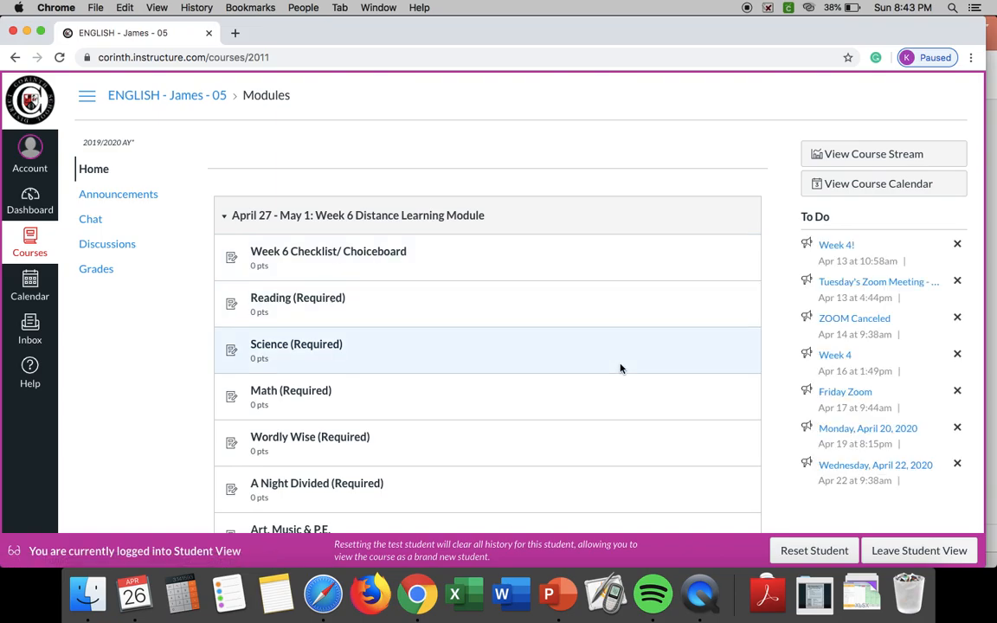
pyautogui.scroll(-3)
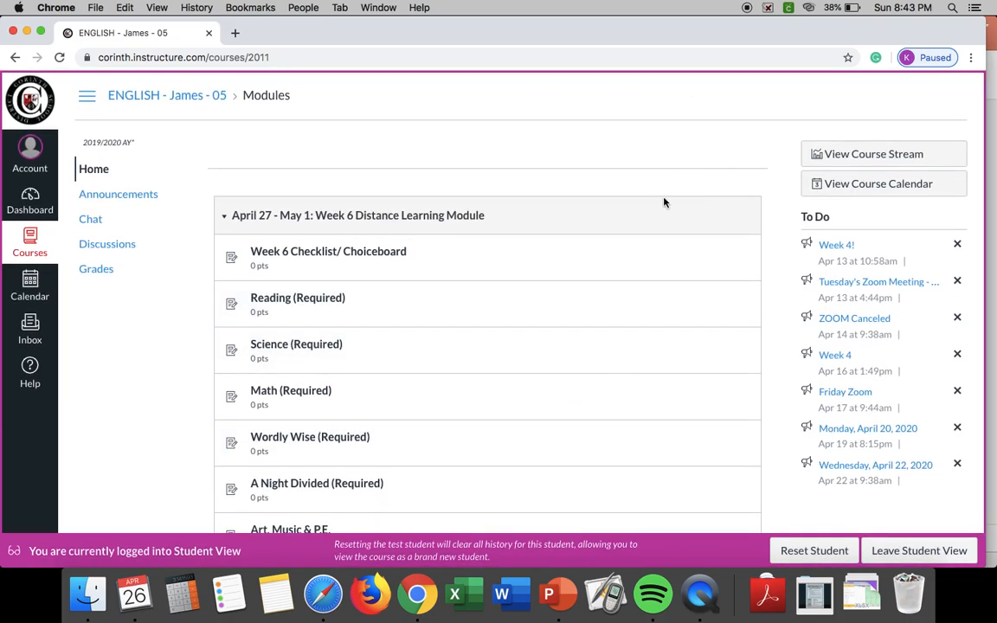
pyautogui.moveTo(752, 26)
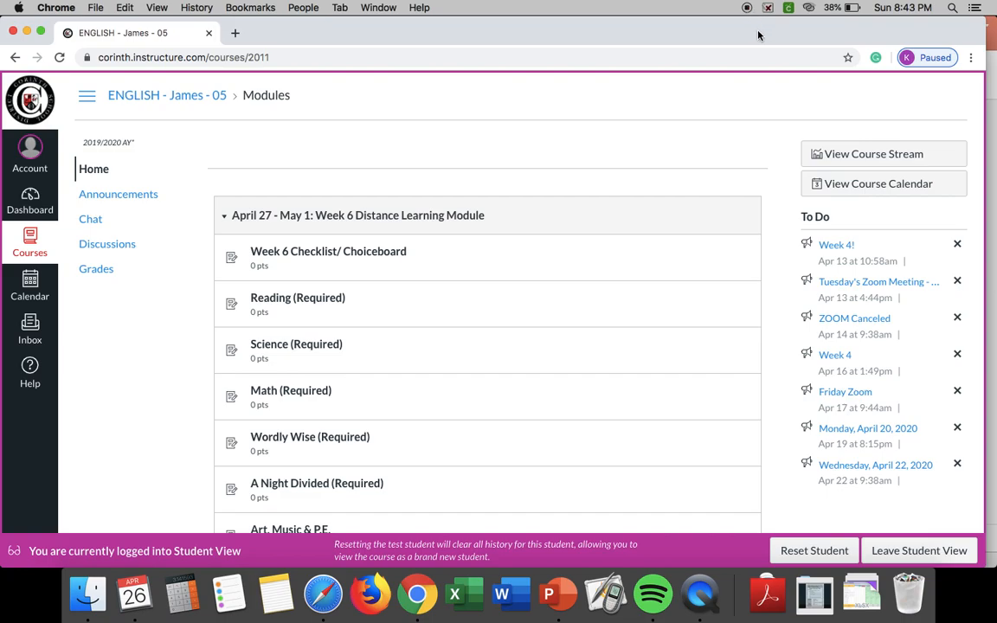
pyautogui.moveTo(715, 123)
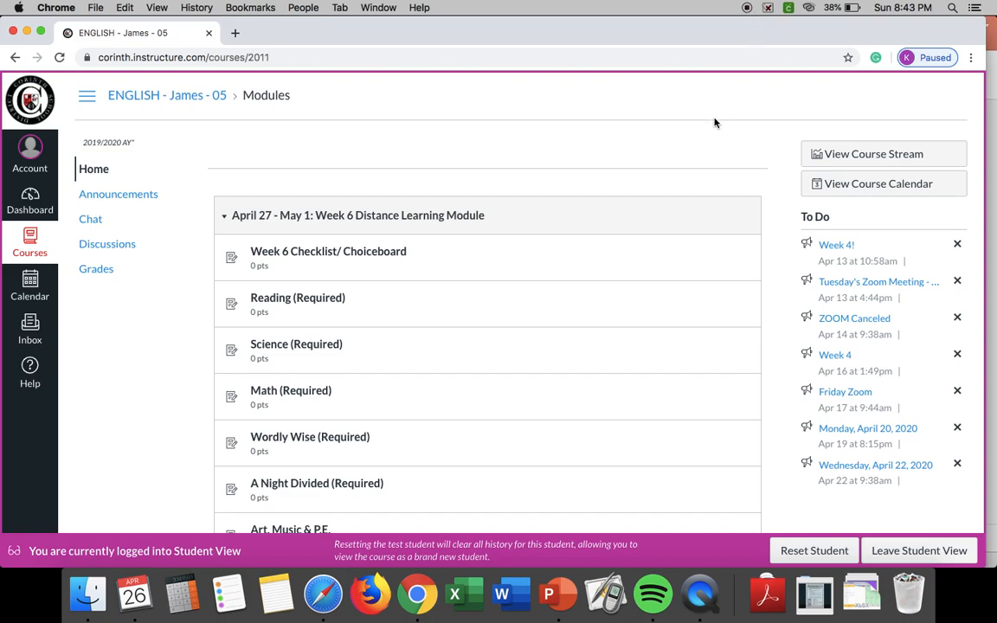